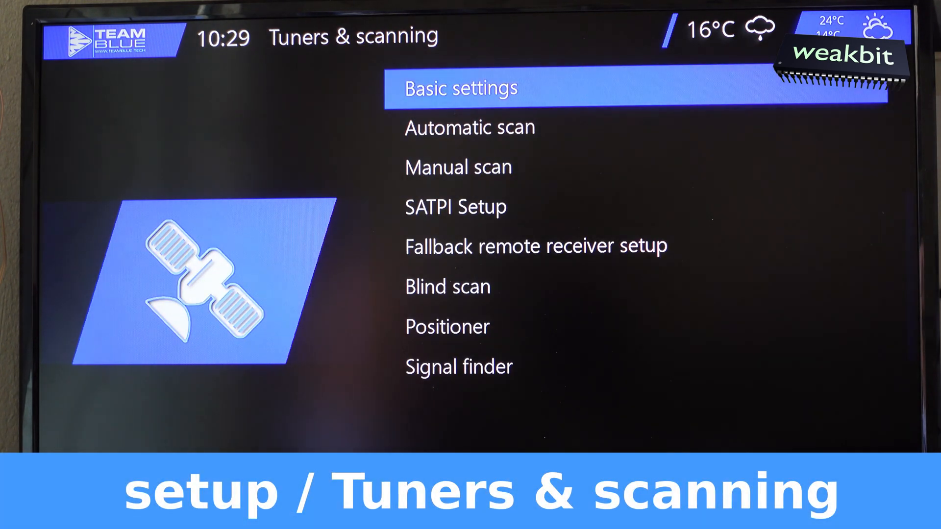
- Enter the signal finder and move to the 21.5E Eutelsat 21B satellite setting
{"action": "left_click", "coordinate": [458, 367]}
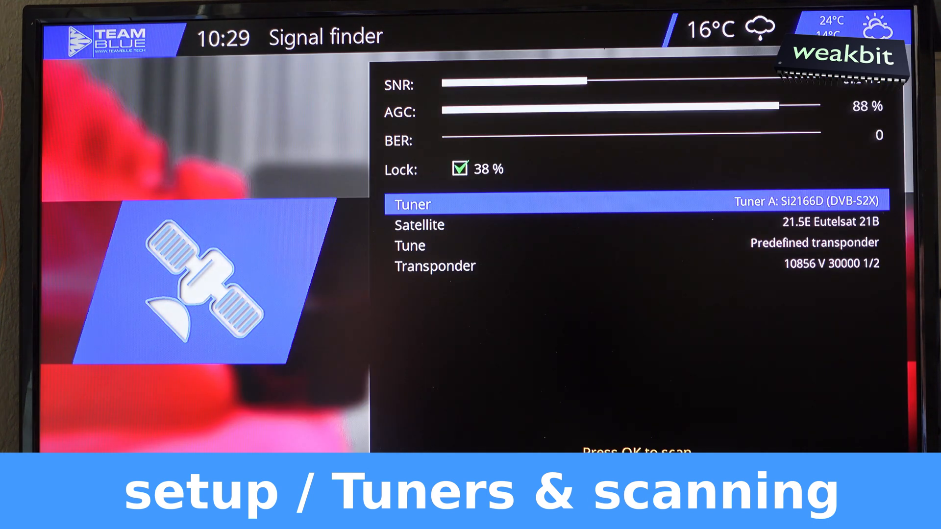
{"action": "key", "text": "Down"}
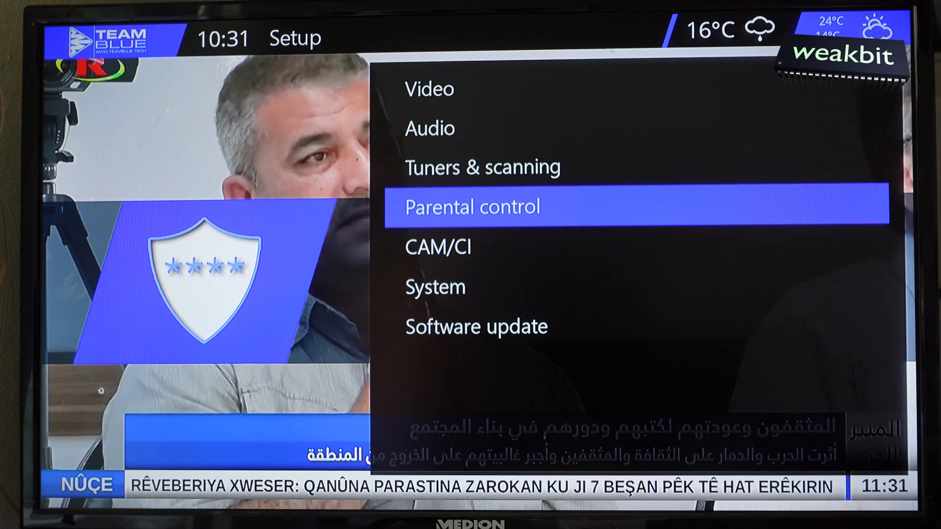
- Start a single-satellite free-only scan of 21.5E Eutelsat 21B with clear before scan enabled
{"action": "left_click", "coordinate": [482, 167]}
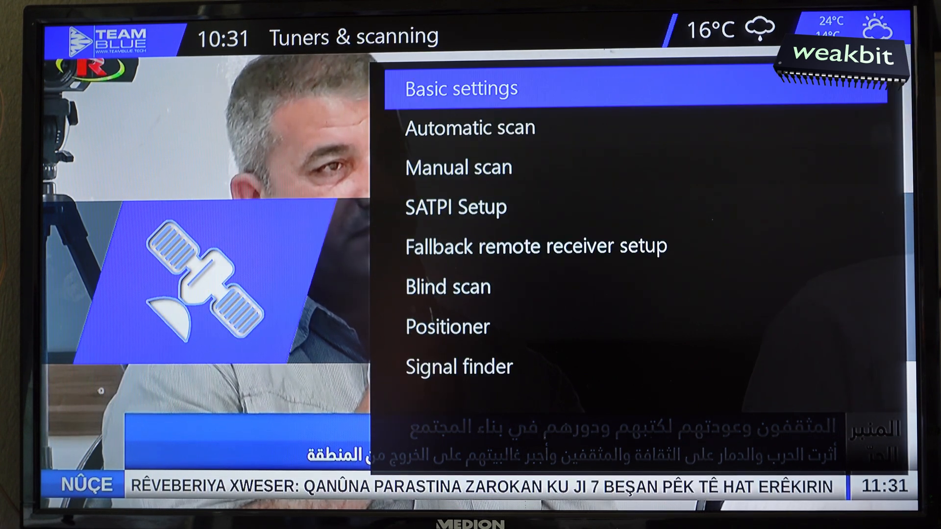
{"action": "key", "text": "Down"}
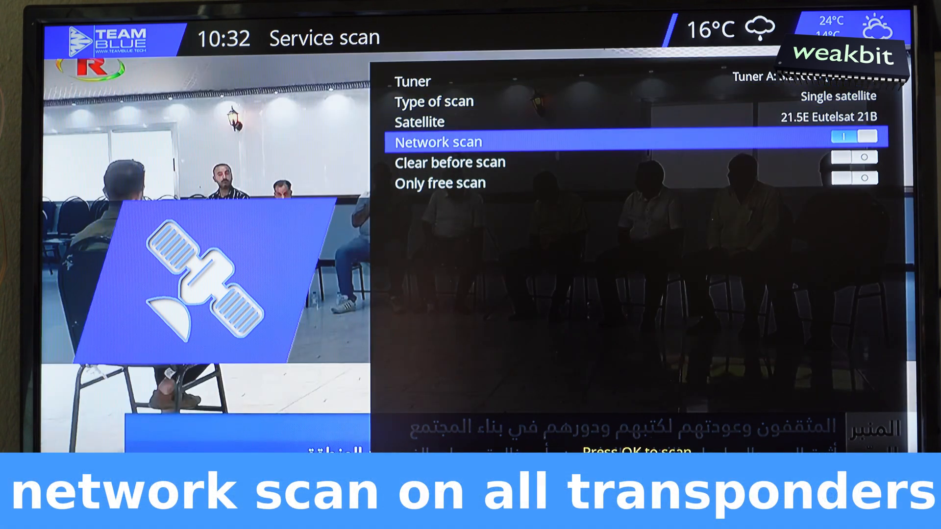
{"action": "key", "text": "Down"}
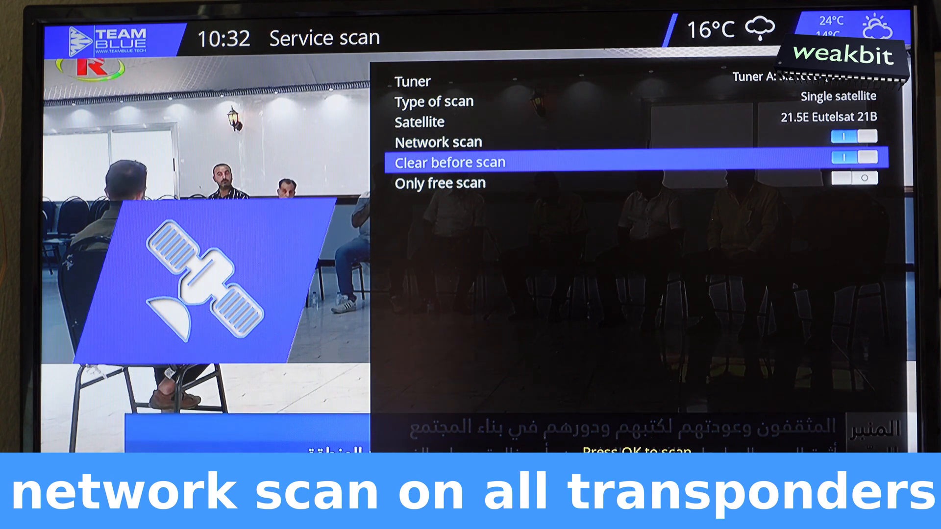
{"action": "key", "text": "Down"}
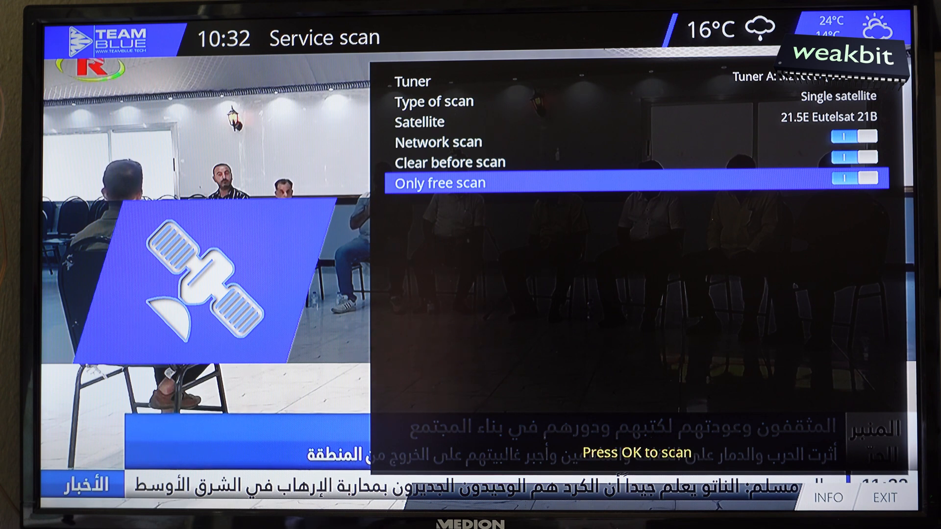
{"action": "key", "text": "Return"}
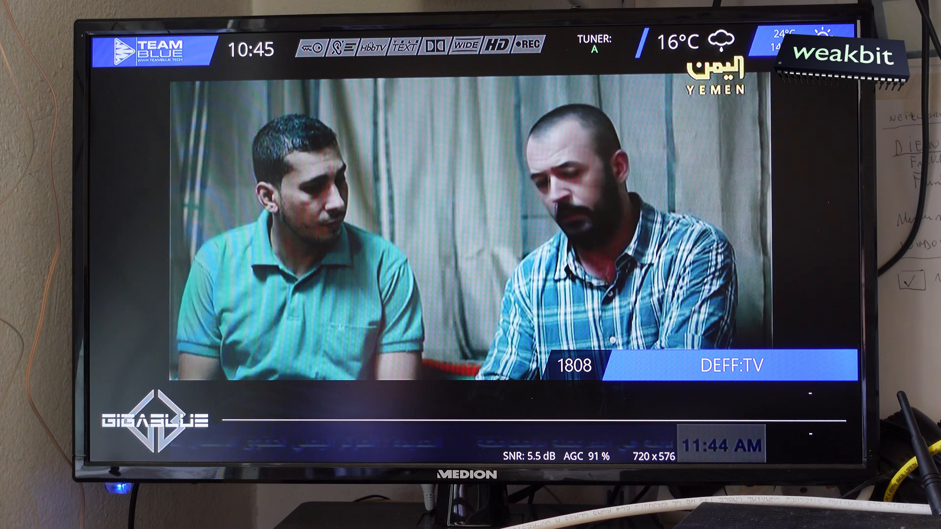
- Show the infobar on channel 1808 DEFF:TV reading SNR 5.5 dB and AGC 91 %
{"action": "key", "text": "OK"}
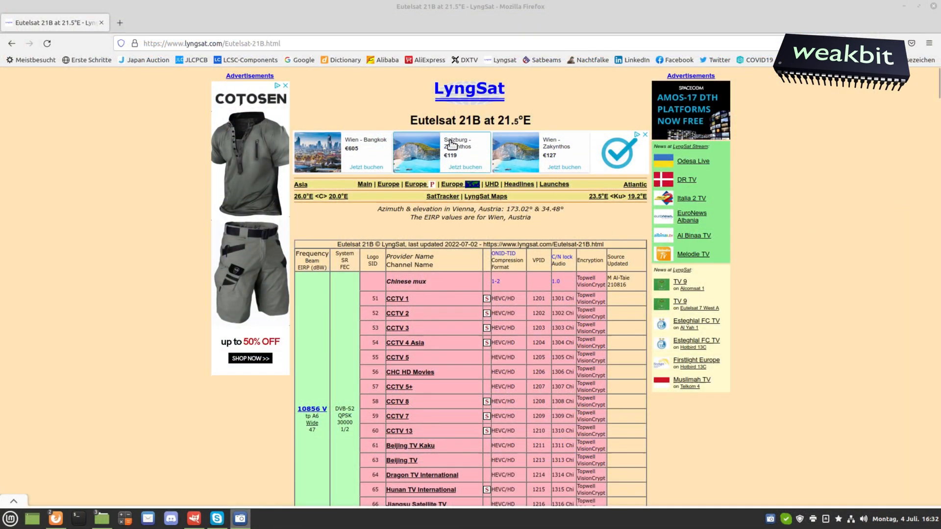
{"action": "mouse_move", "coordinate": [481, 127]}
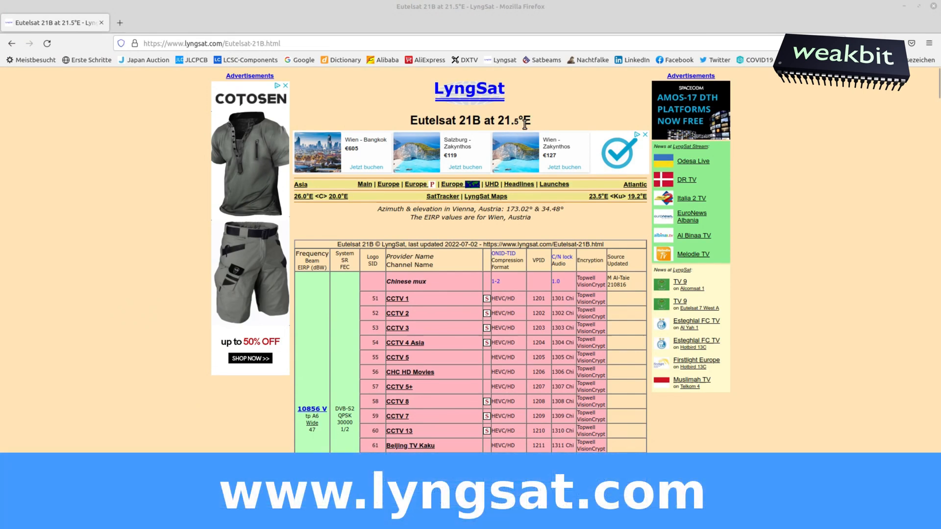
{"action": "mouse_move", "coordinate": [537, 125]}
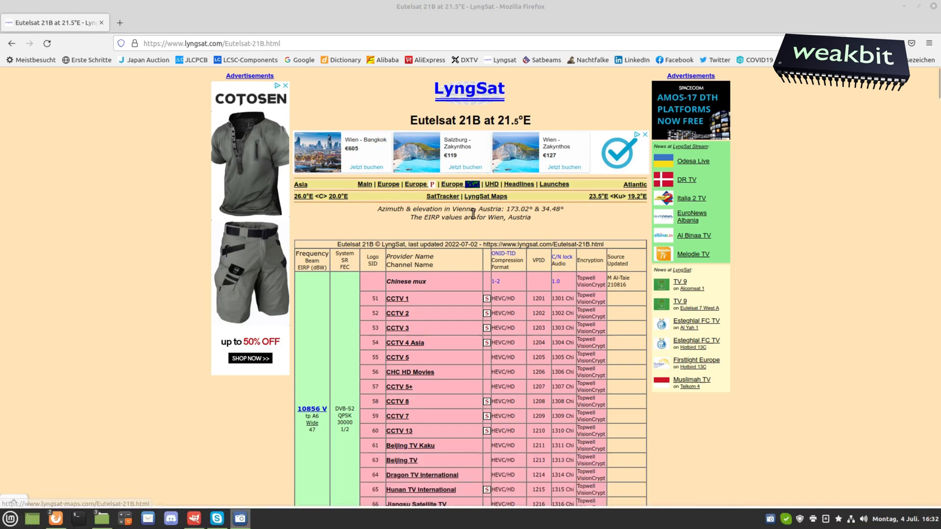
{"action": "mouse_move", "coordinate": [562, 223]}
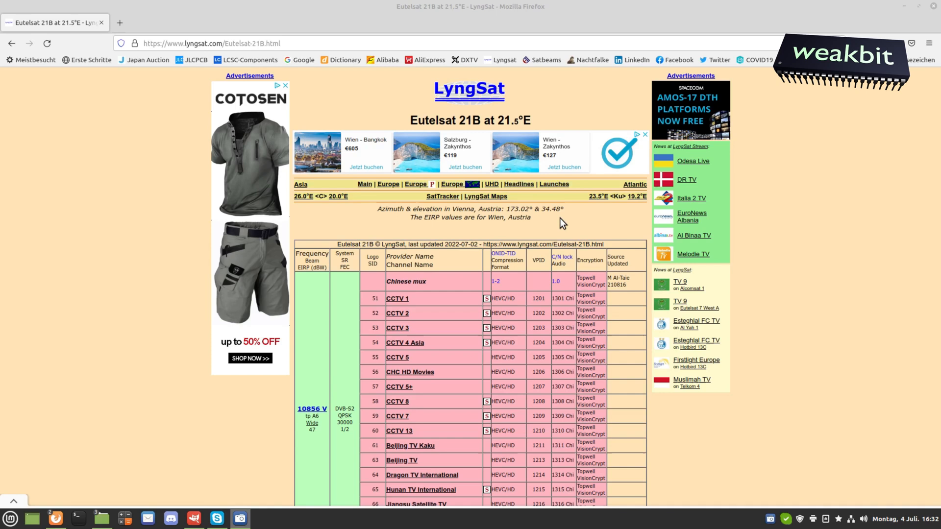
- Scroll the LyngSat Eutelsat 21B page down to the 10856 V Chinese mux channel table
{"action": "scroll", "scroll_direction": "down", "scroll_amount": 3}
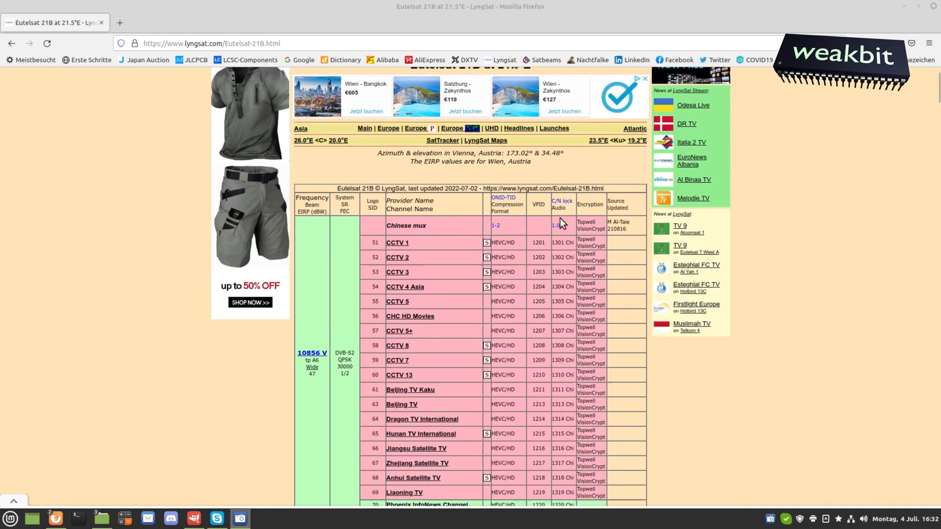
{"action": "scroll", "scroll_direction": "down", "scroll_amount": 3}
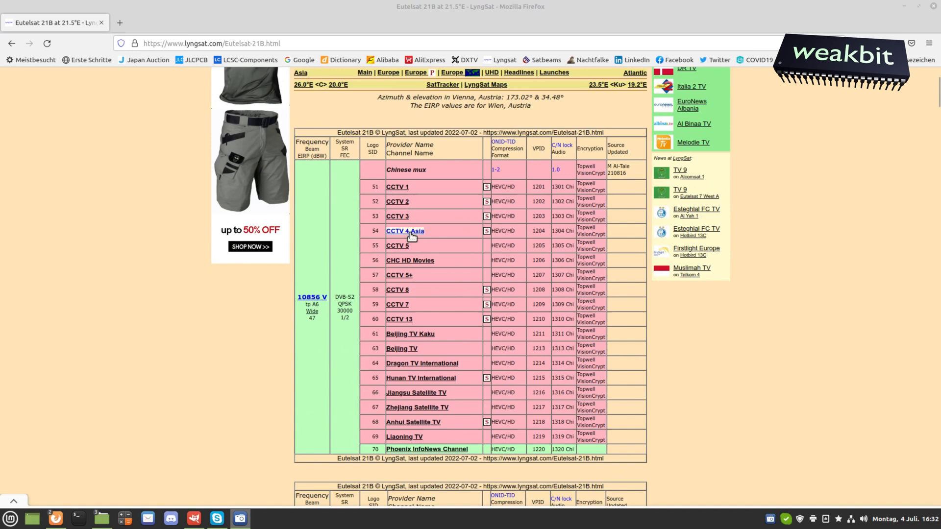
{"action": "mouse_move", "coordinate": [478, 262]}
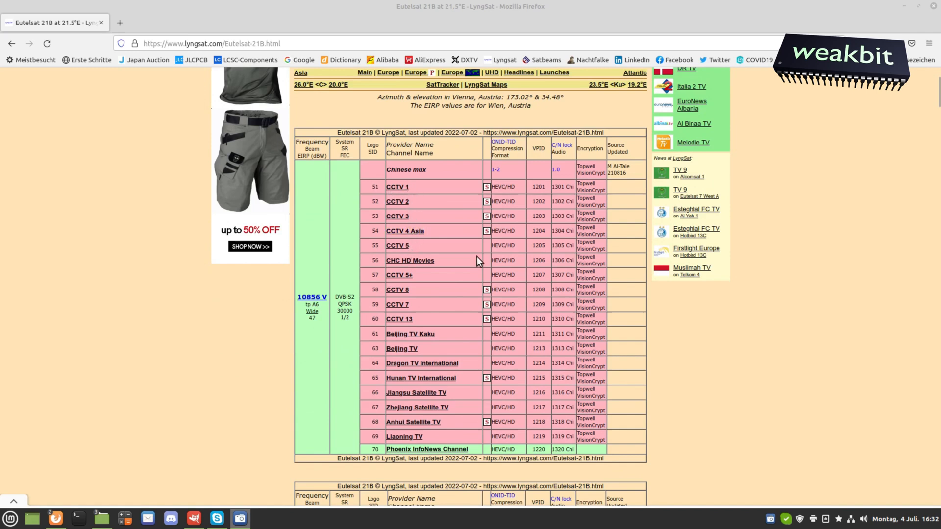
{"action": "mouse_move", "coordinate": [580, 172]}
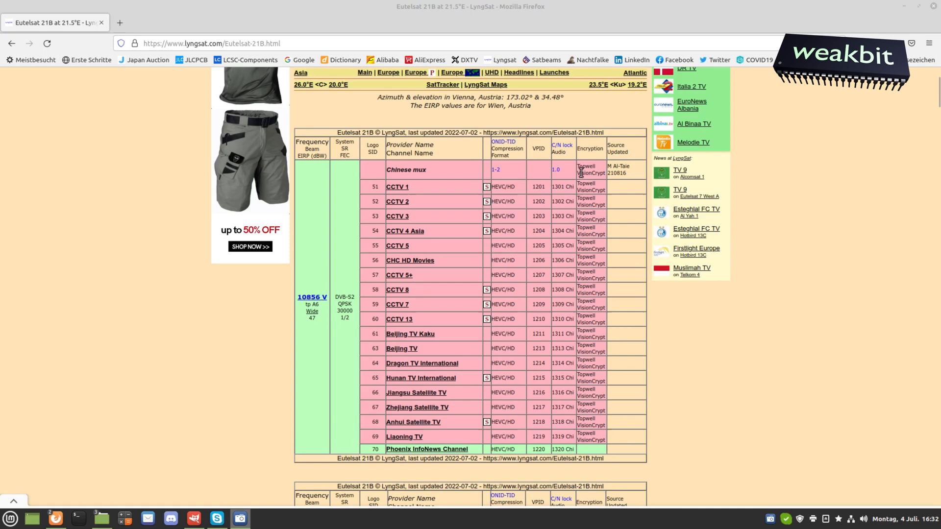
{"action": "mouse_move", "coordinate": [598, 173]}
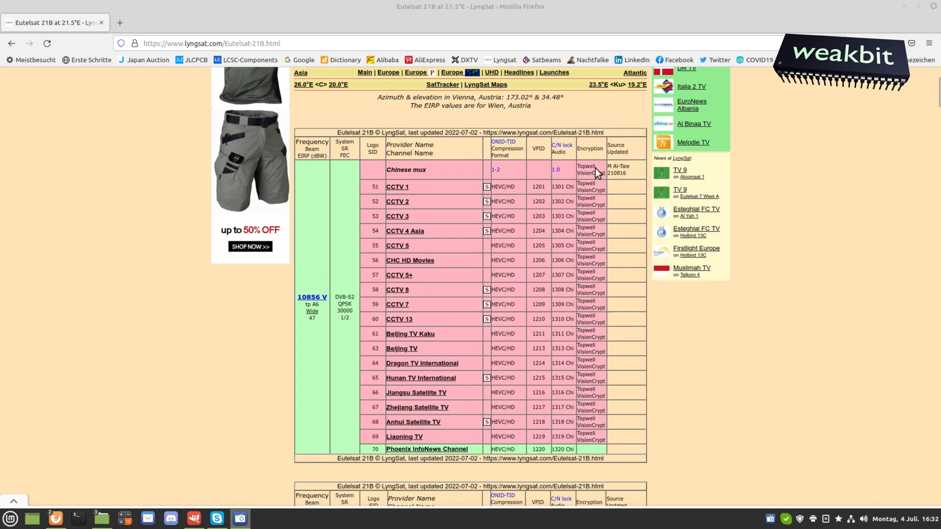
{"action": "mouse_move", "coordinate": [582, 180]}
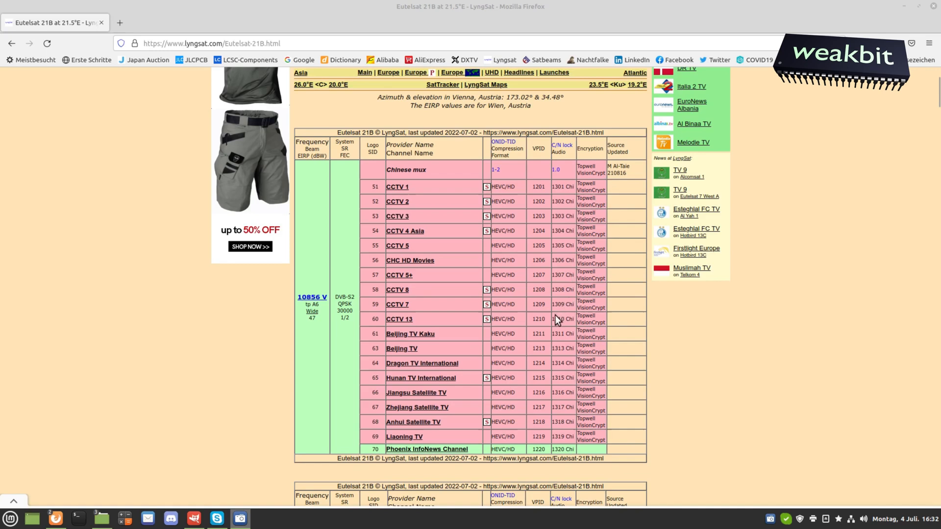
{"action": "mouse_move", "coordinate": [396, 407]}
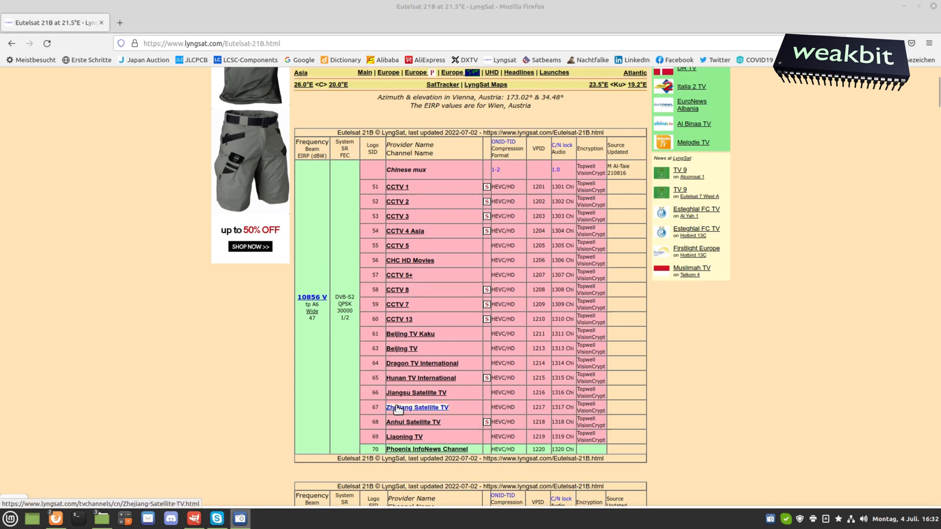
{"action": "scroll", "scroll_direction": "down", "scroll_amount": 3}
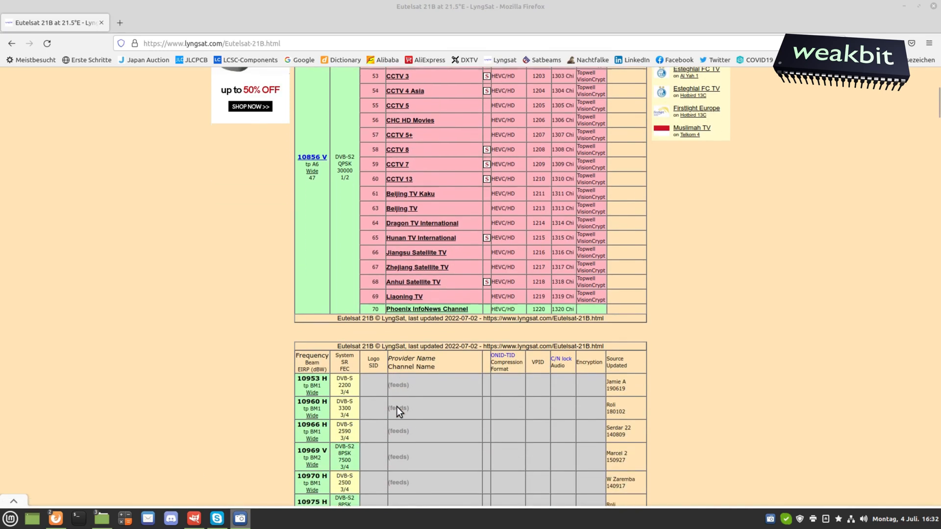
{"action": "scroll", "scroll_direction": "down", "scroll_amount": 3}
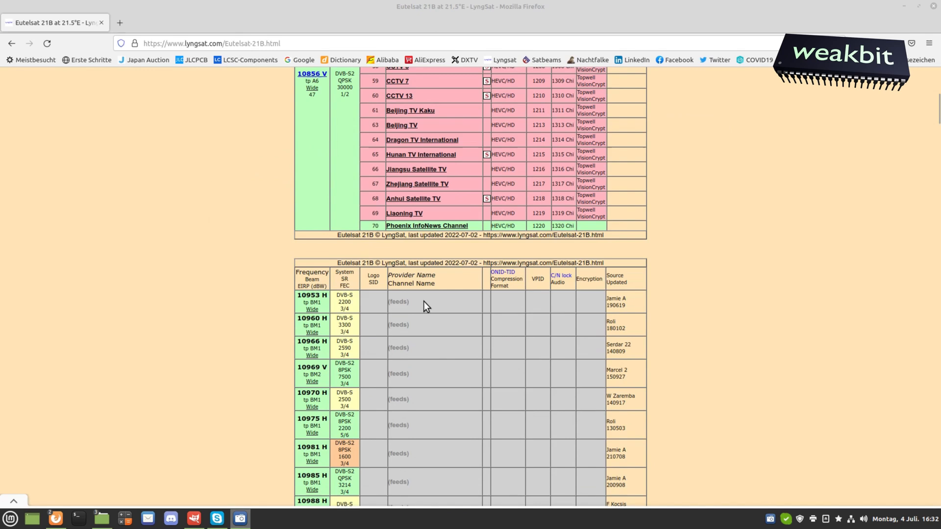
{"action": "scroll", "scroll_direction": "down", "scroll_amount": 3}
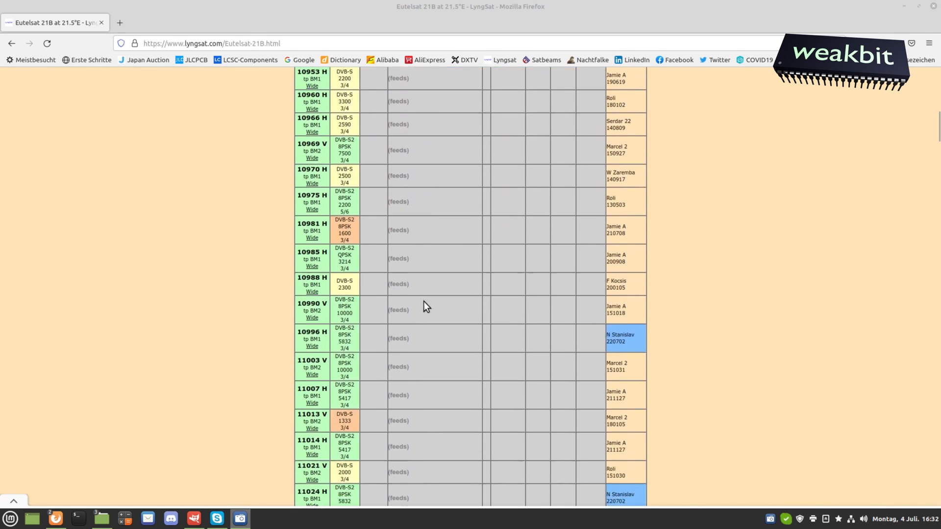
{"action": "scroll", "scroll_direction": "down", "scroll_amount": 3}
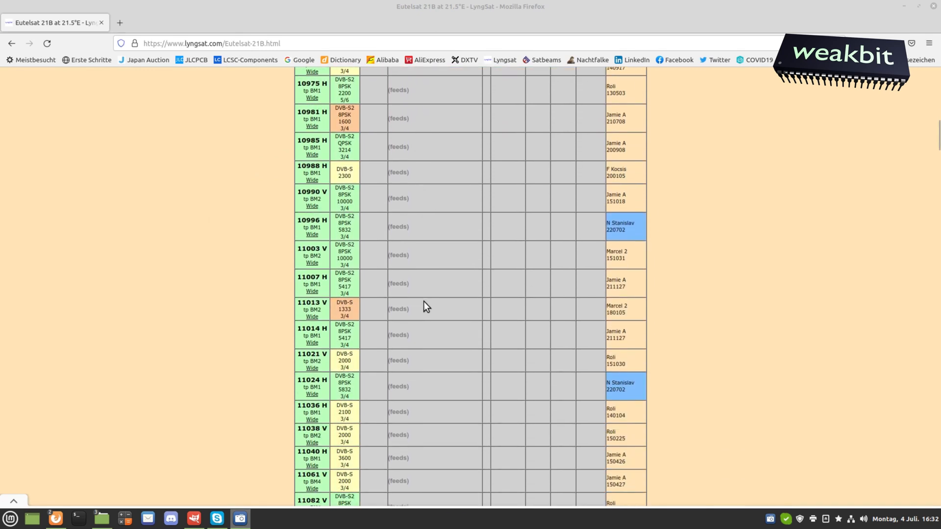
{"action": "scroll", "scroll_direction": "down", "scroll_amount": 3}
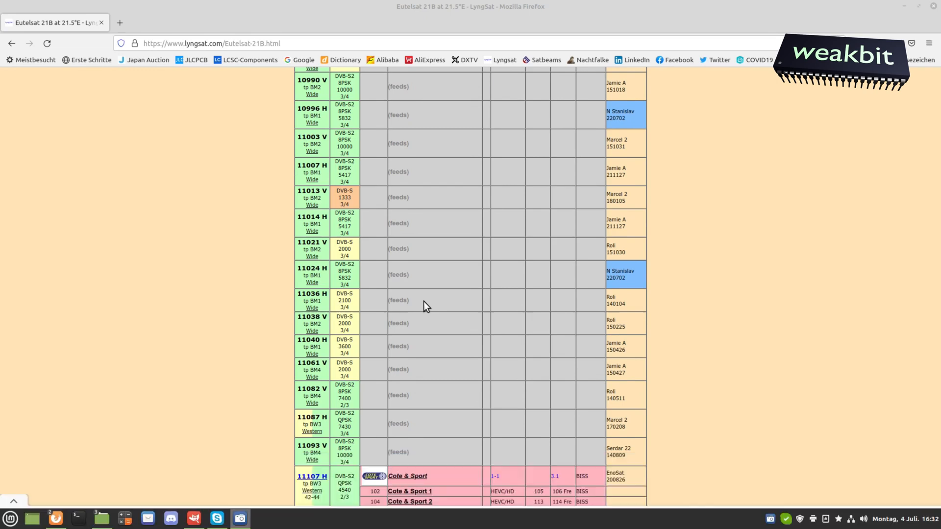
{"action": "scroll", "scroll_direction": "down", "scroll_amount": 3}
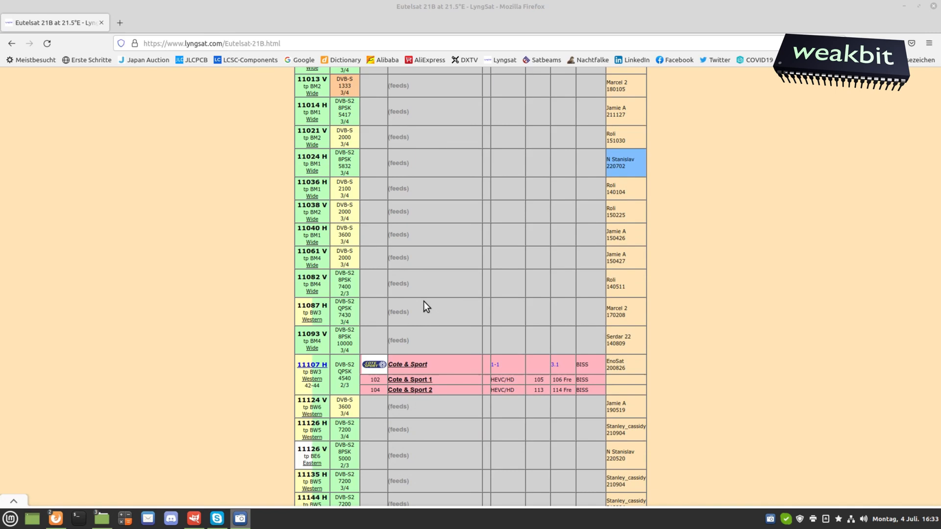
{"action": "scroll", "scroll_direction": "down", "scroll_amount": 3}
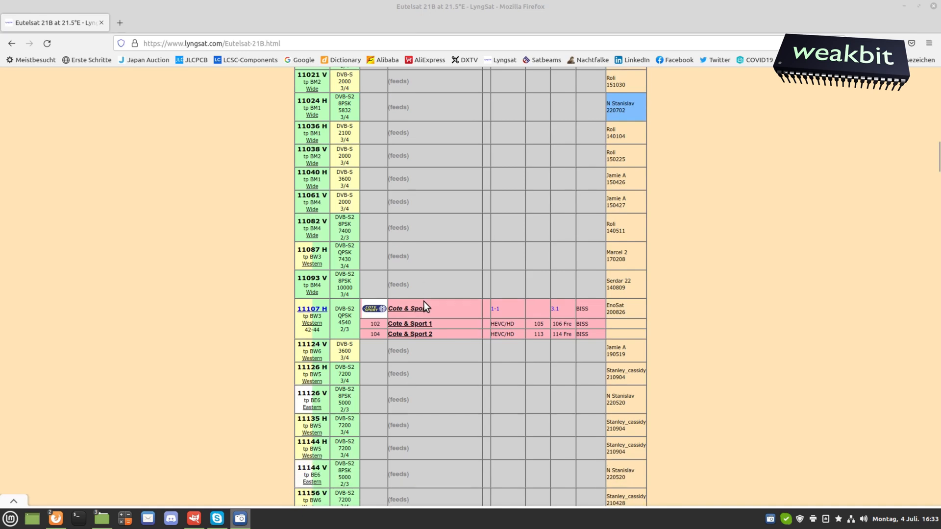
{"action": "scroll", "scroll_direction": "down", "scroll_amount": 3}
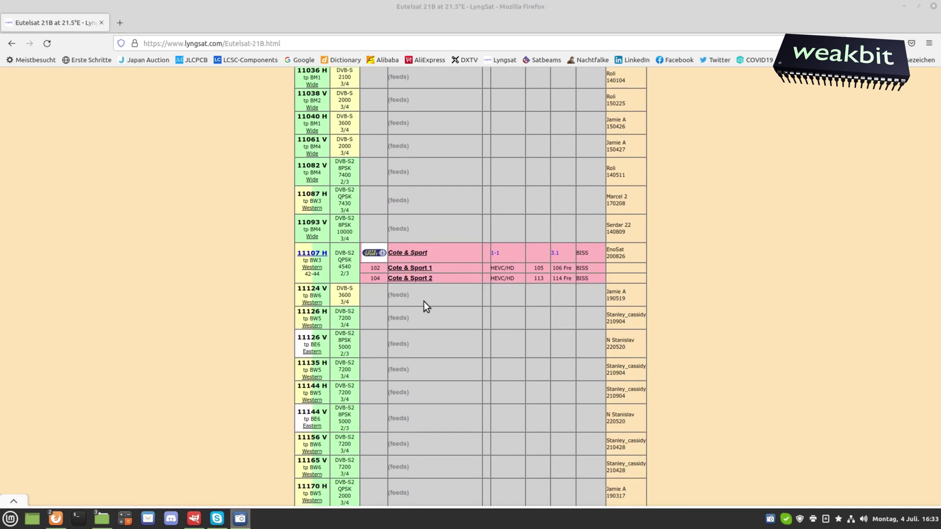
{"action": "mouse_move", "coordinate": [400, 149]}
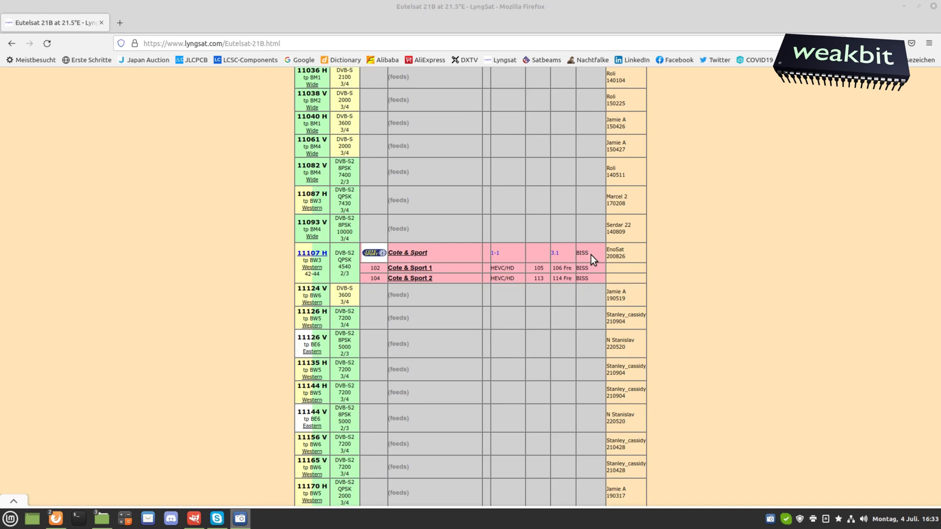
{"action": "mouse_move", "coordinate": [579, 298]}
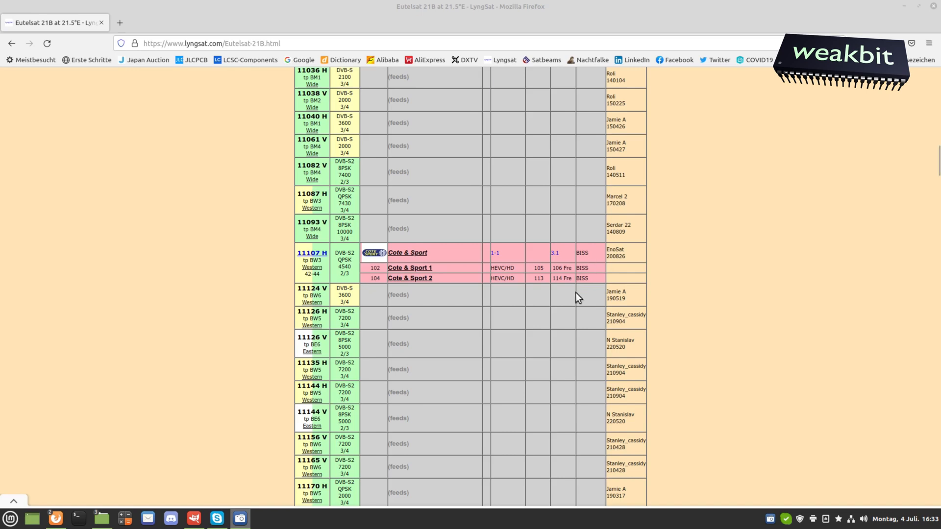
{"action": "scroll", "scroll_direction": "down", "scroll_amount": 3}
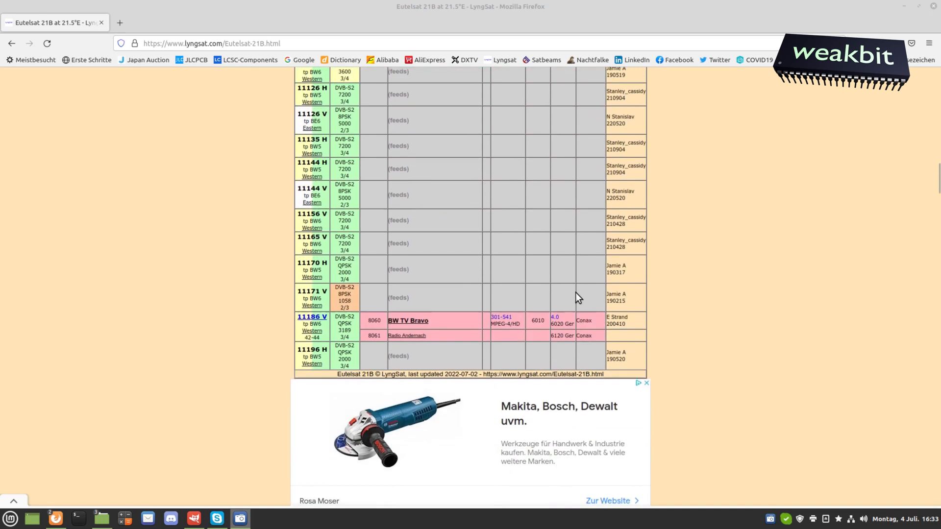
{"action": "mouse_move", "coordinate": [573, 320]}
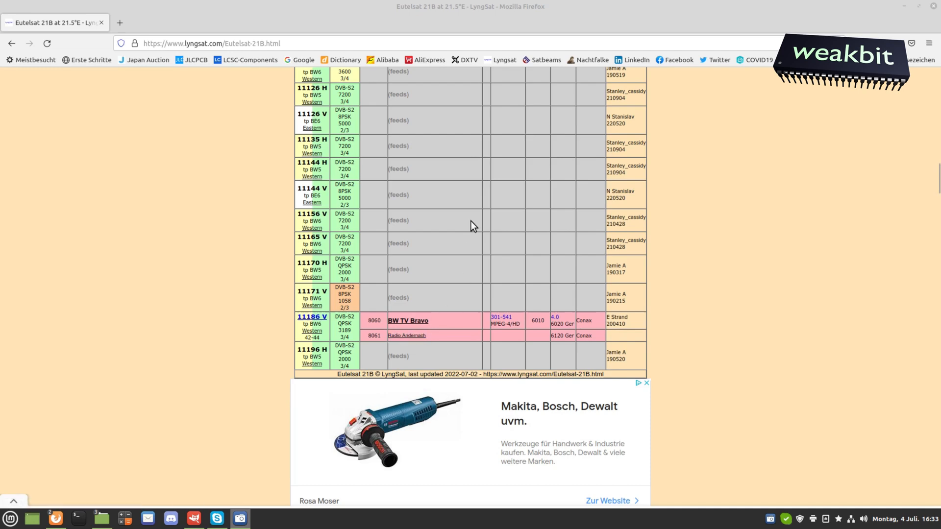
{"action": "scroll", "scroll_direction": "up", "scroll_amount": 3}
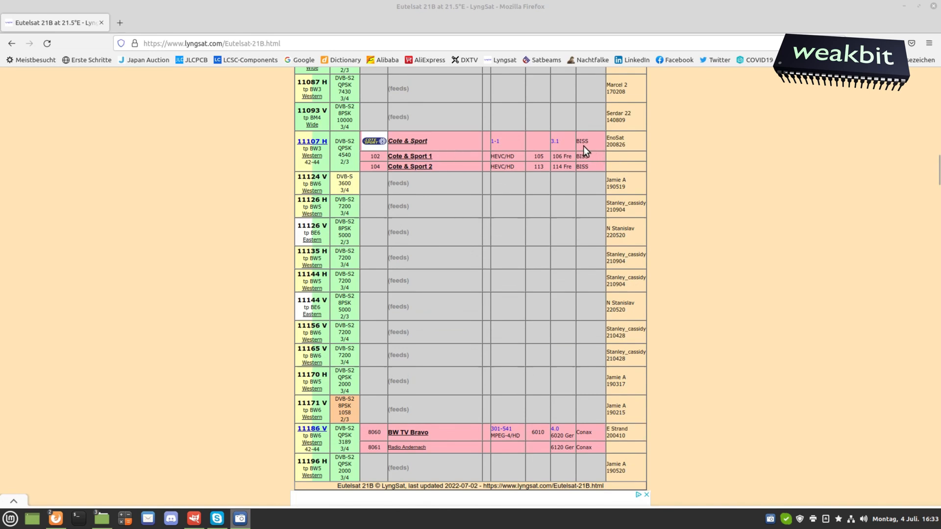
{"action": "scroll", "scroll_direction": "down", "scroll_amount": 3}
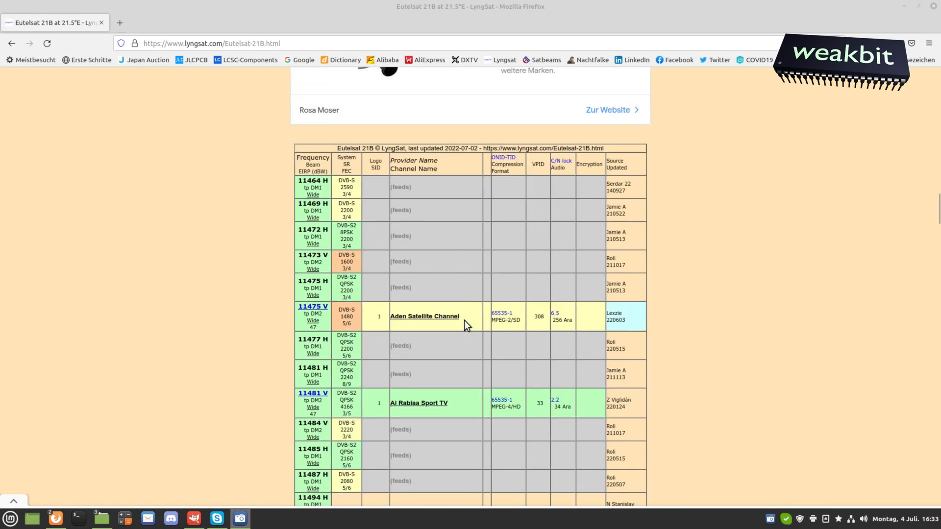
{"action": "scroll", "scroll_direction": "down", "scroll_amount": 3}
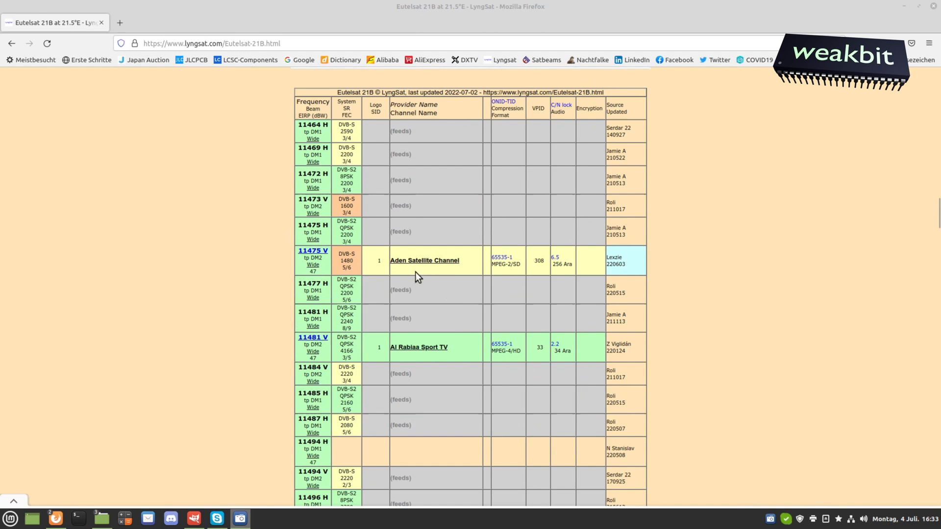
{"action": "mouse_move", "coordinate": [591, 126]}
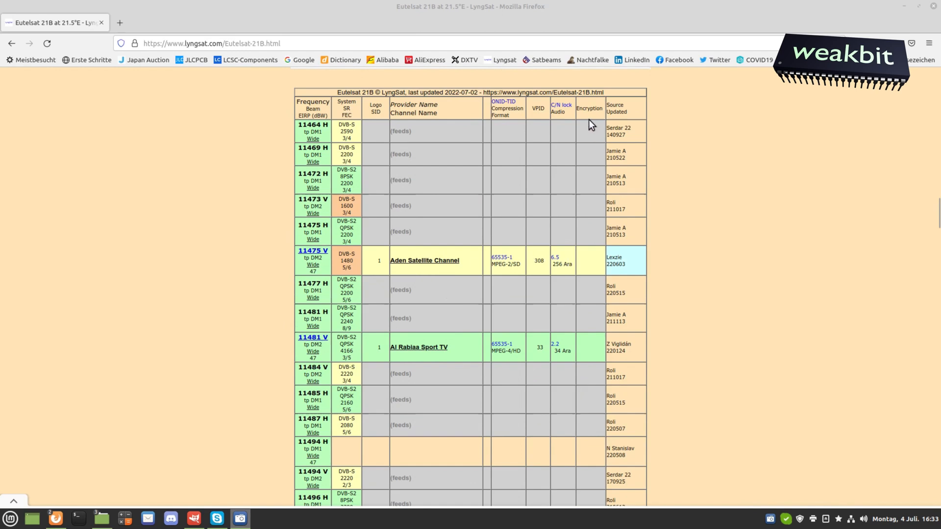
{"action": "mouse_move", "coordinate": [588, 269]}
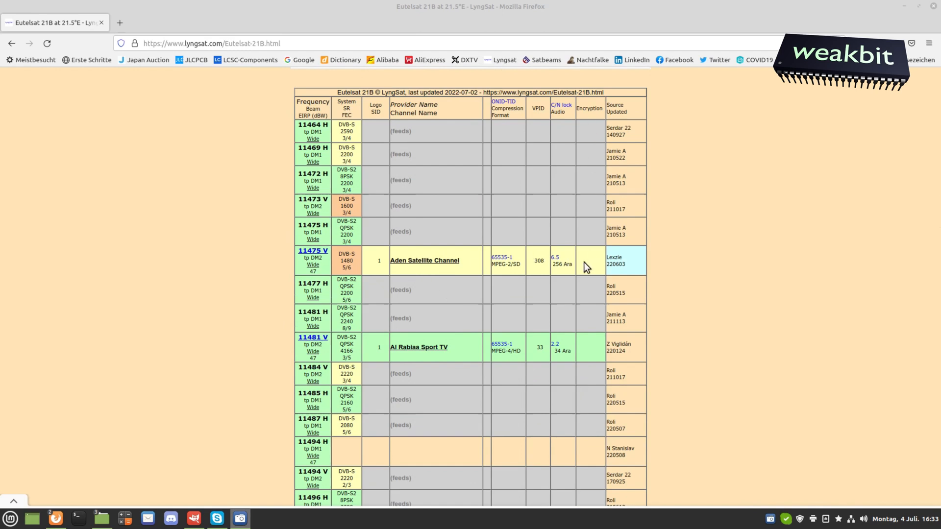
{"action": "mouse_move", "coordinate": [422, 362]}
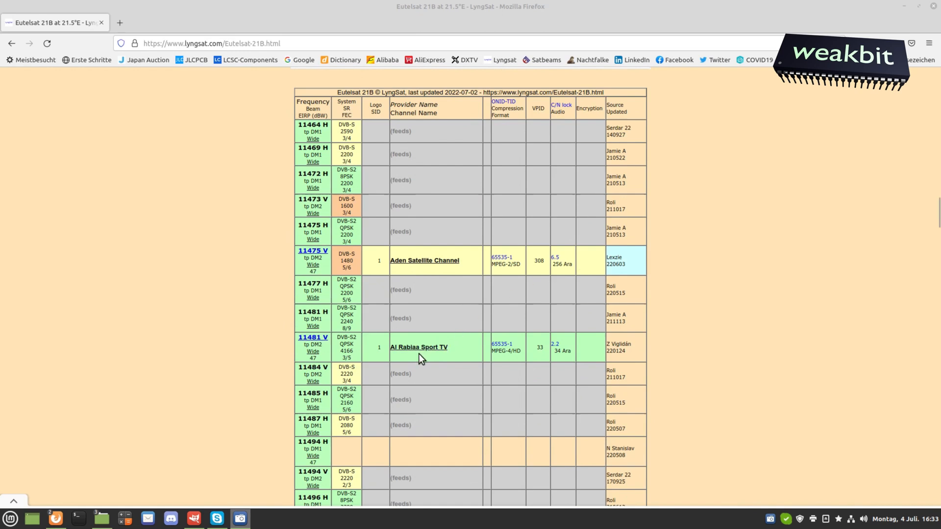
{"action": "mouse_move", "coordinate": [443, 358]}
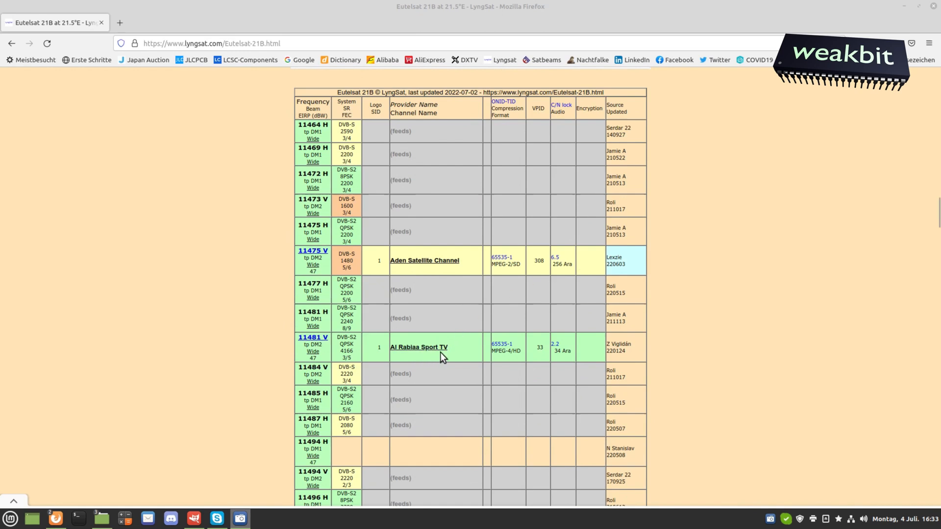
{"action": "mouse_move", "coordinate": [313, 351]}
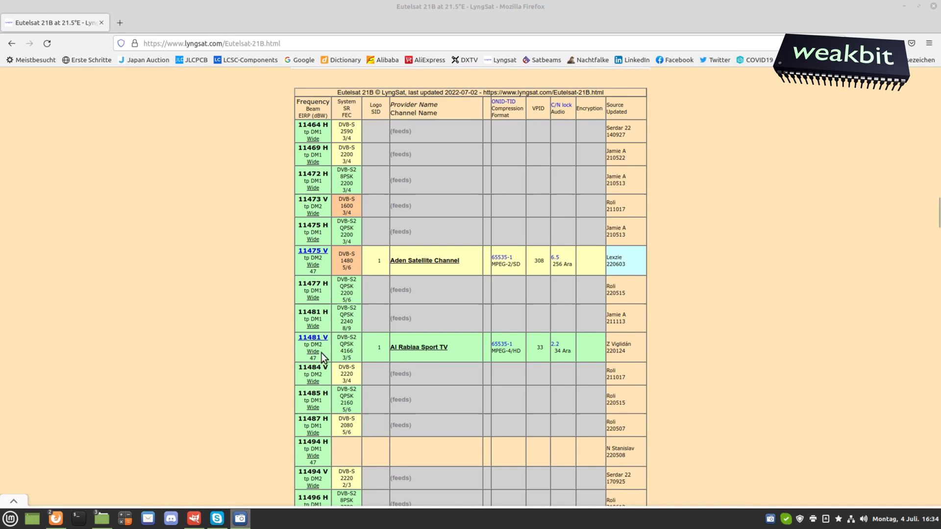
{"action": "scroll", "scroll_direction": "down", "scroll_amount": 3}
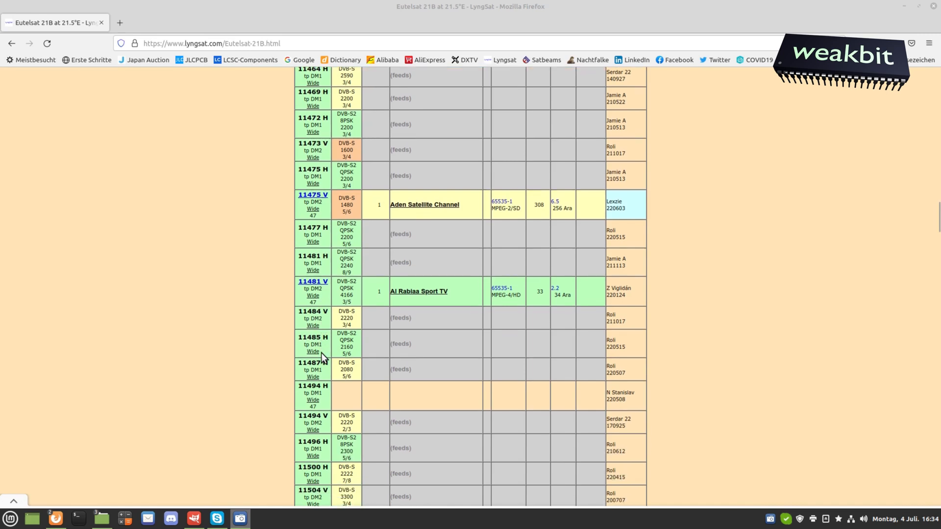
{"action": "scroll", "scroll_direction": "down", "scroll_amount": 3}
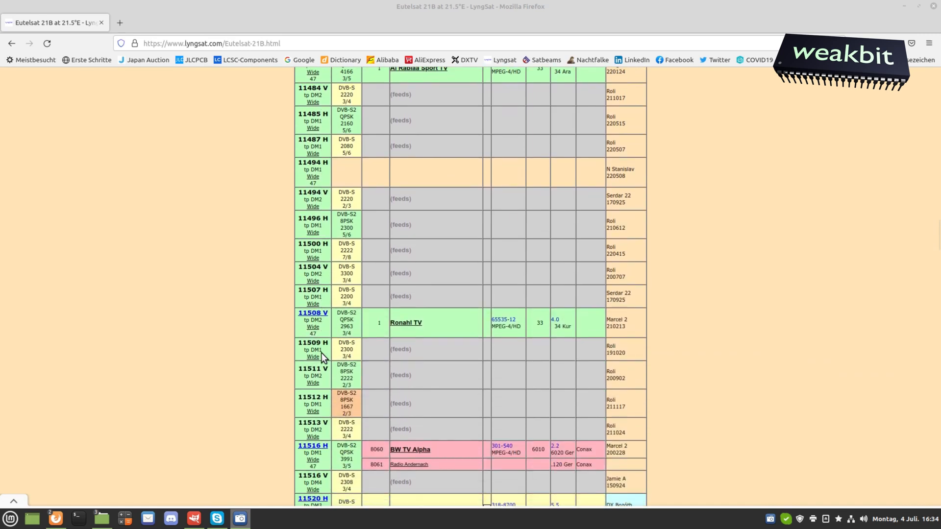
{"action": "scroll", "scroll_direction": "down", "scroll_amount": 3}
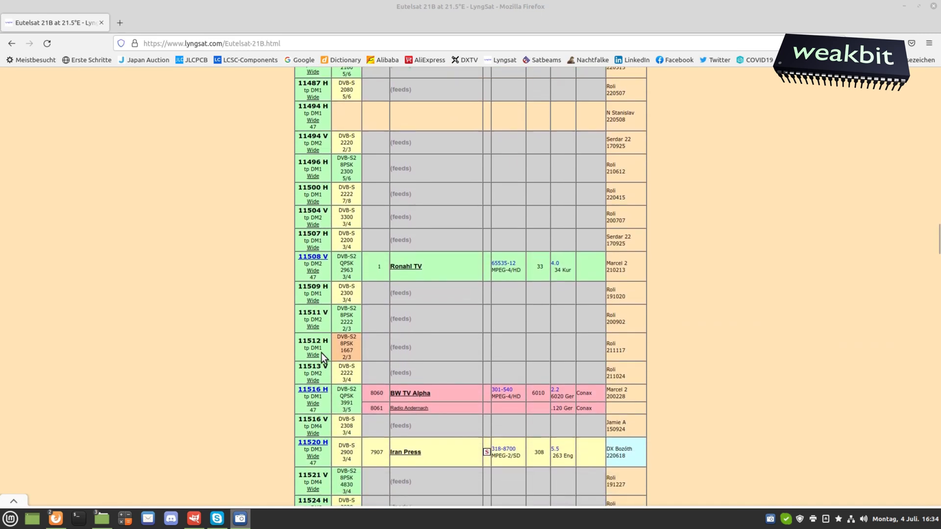
{"action": "scroll", "scroll_direction": "down", "scroll_amount": 3}
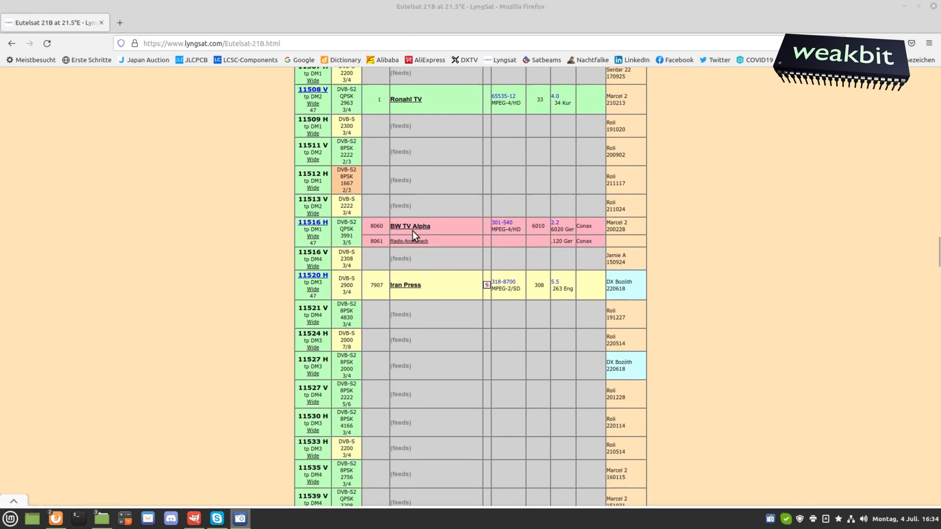
{"action": "mouse_move", "coordinate": [596, 232]}
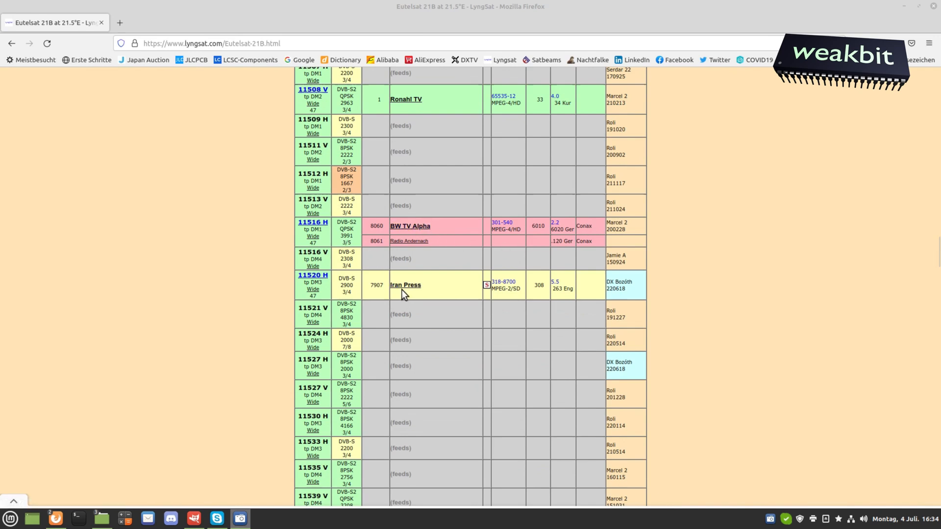
{"action": "mouse_move", "coordinate": [424, 294]}
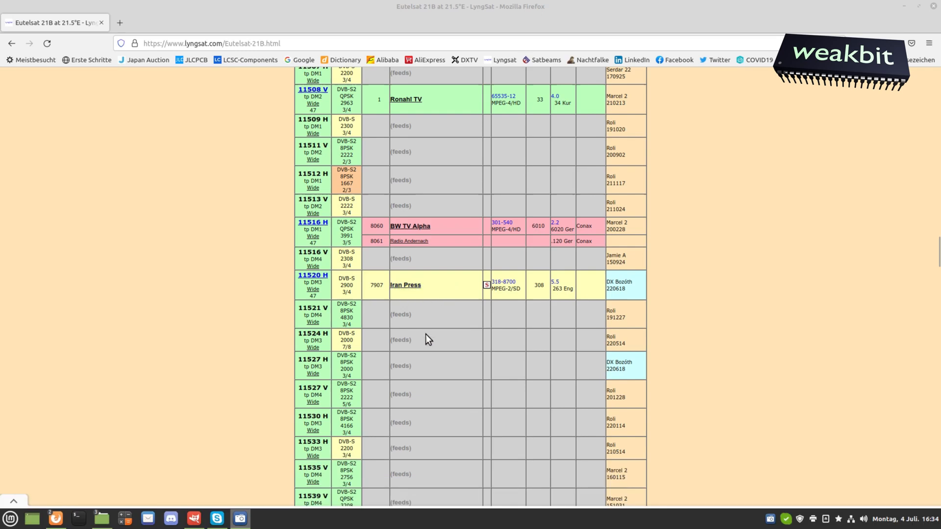
{"action": "scroll", "scroll_direction": "down", "scroll_amount": 3}
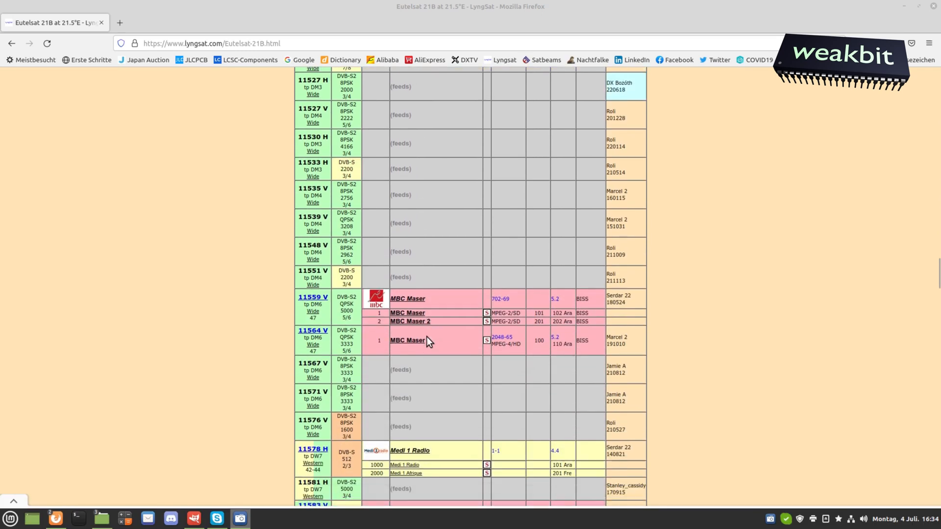
{"action": "scroll", "scroll_direction": "down", "scroll_amount": 3}
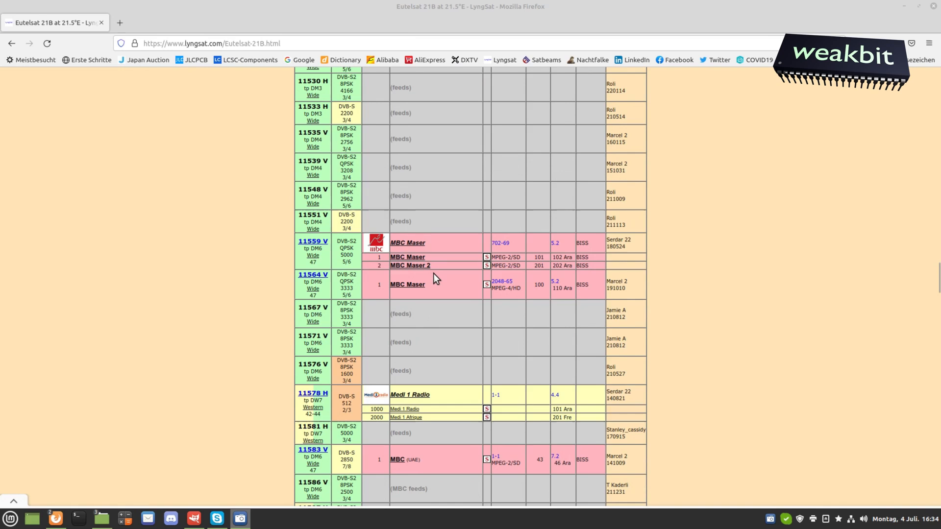
{"action": "mouse_move", "coordinate": [553, 265]}
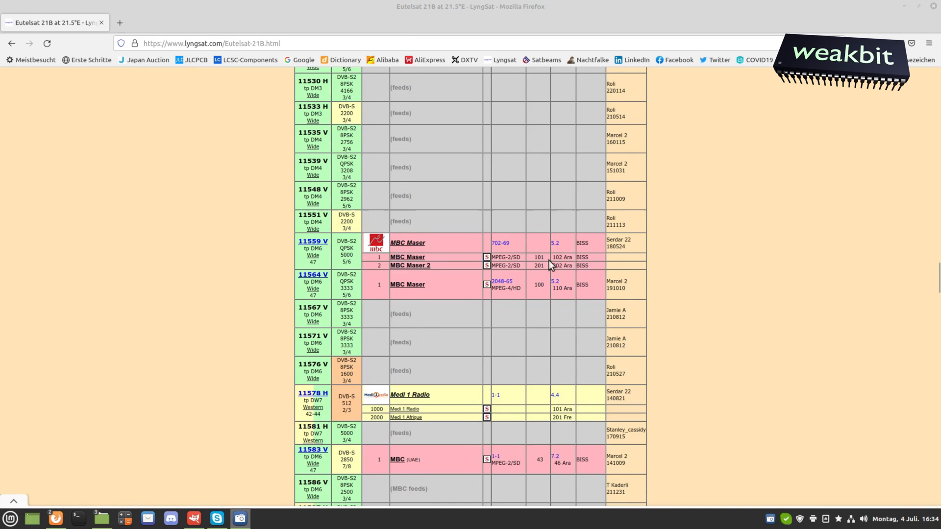
{"action": "scroll", "scroll_direction": "down", "scroll_amount": 3}
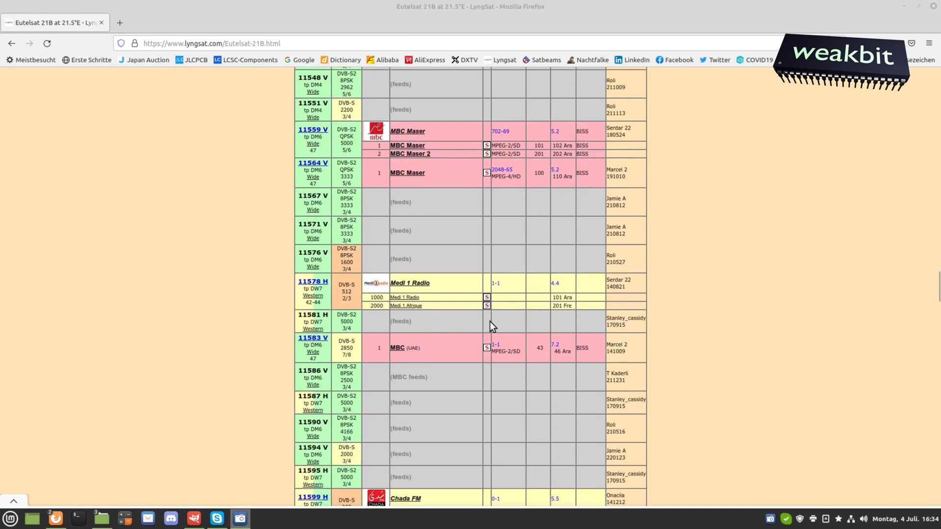
{"action": "scroll", "scroll_direction": "down", "scroll_amount": 3}
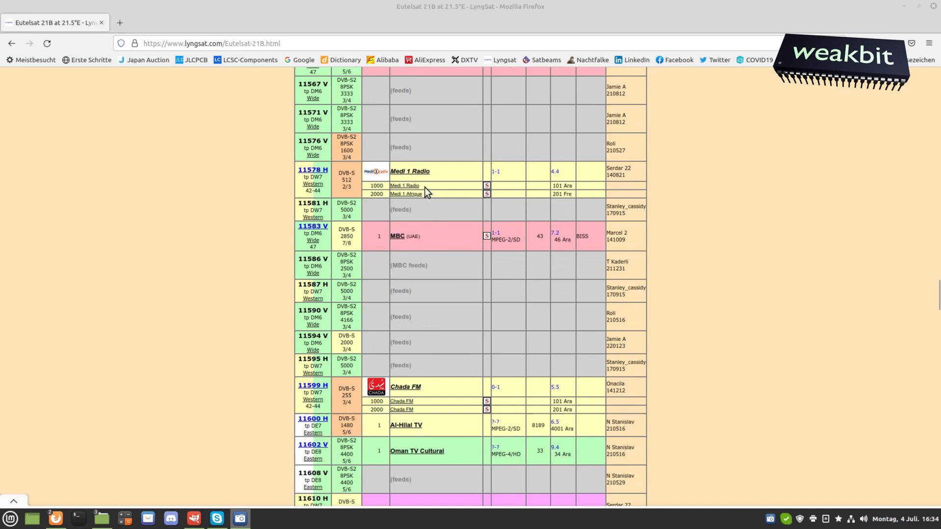
{"action": "mouse_move", "coordinate": [433, 297]}
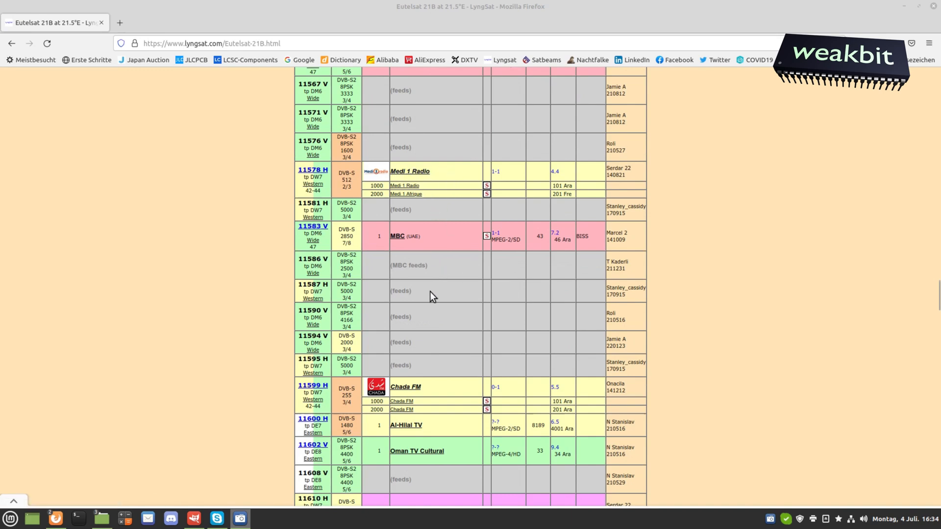
{"action": "scroll", "scroll_direction": "down", "scroll_amount": 3}
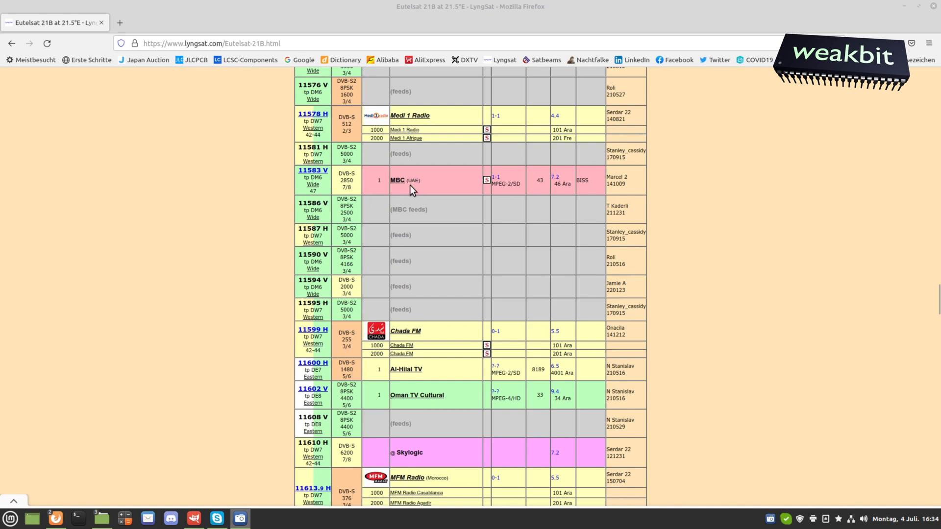
{"action": "mouse_move", "coordinate": [413, 181]}
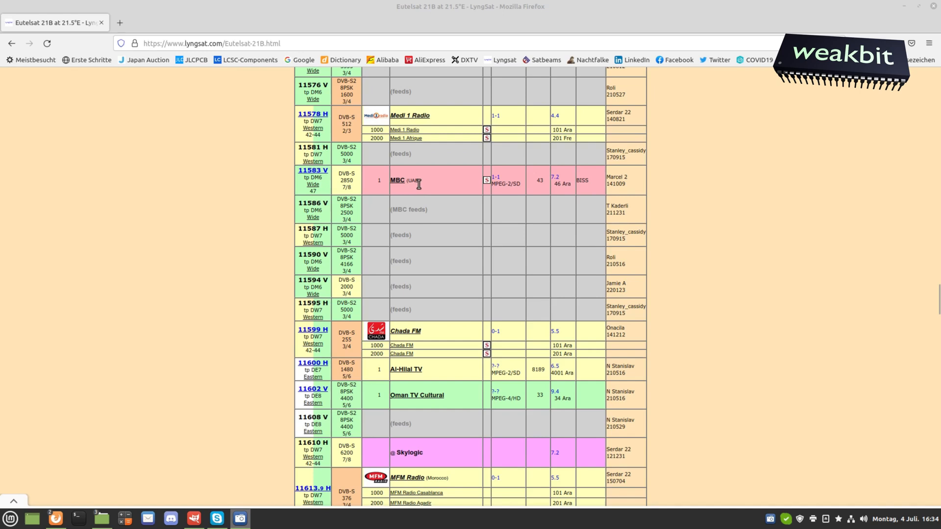
{"action": "scroll", "scroll_direction": "down", "scroll_amount": 3}
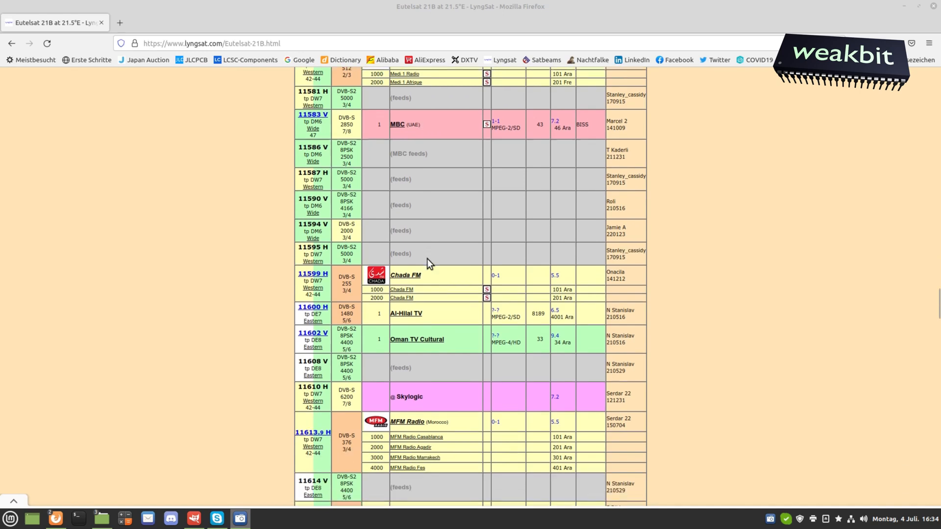
{"action": "scroll", "scroll_direction": "down", "scroll_amount": 3}
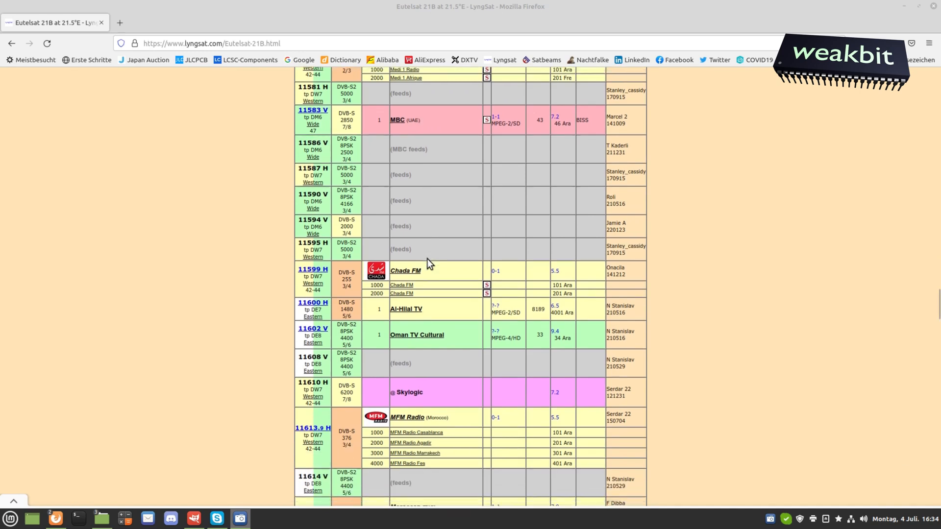
{"action": "scroll", "scroll_direction": "down", "scroll_amount": 3}
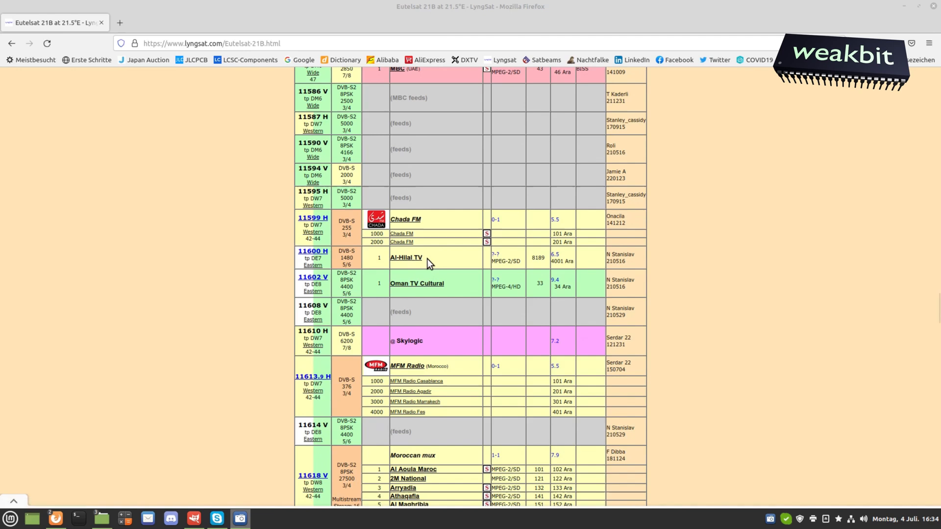
{"action": "scroll", "scroll_direction": "down", "scroll_amount": 3}
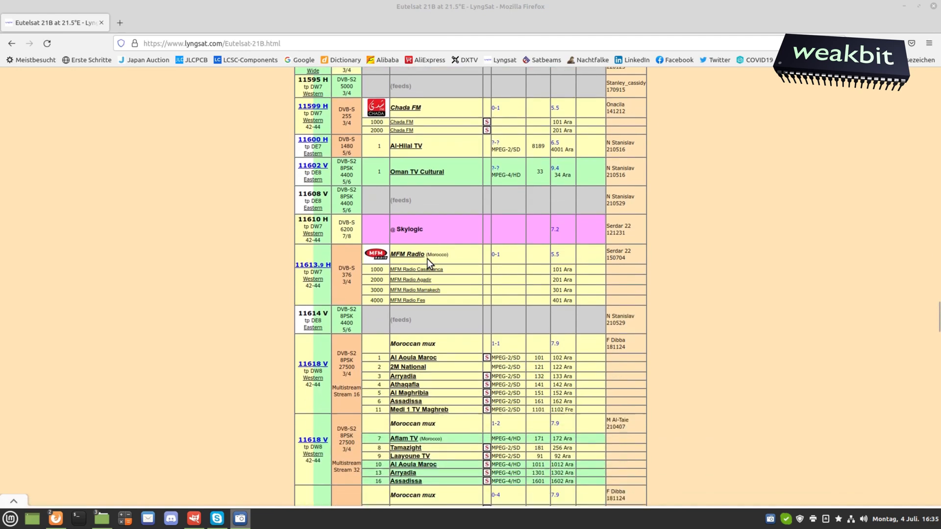
{"action": "scroll", "scroll_direction": "down", "scroll_amount": 3}
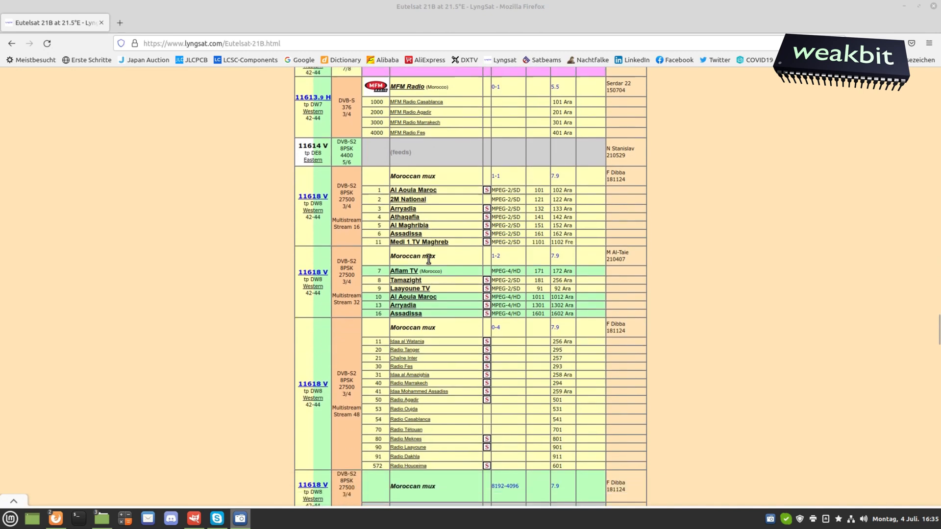
{"action": "scroll", "scroll_direction": "down", "scroll_amount": 3}
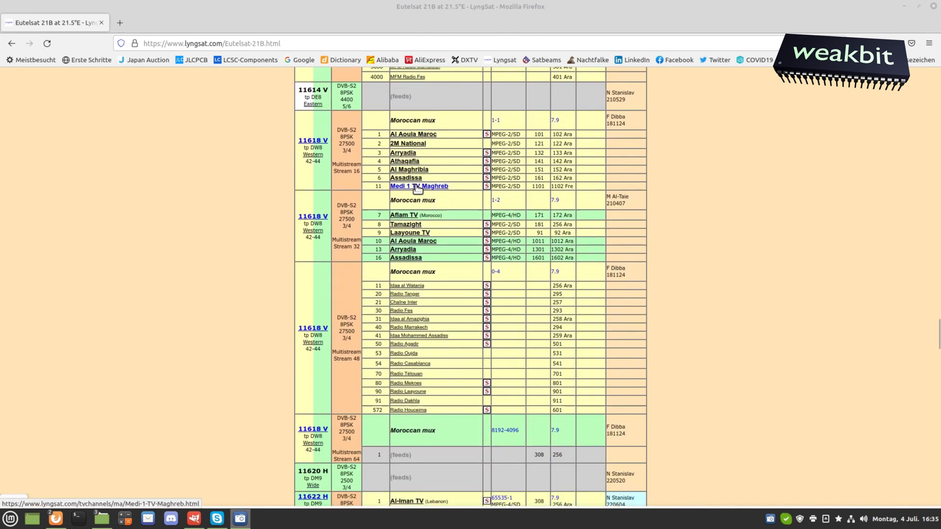
{"action": "mouse_move", "coordinate": [410, 257]}
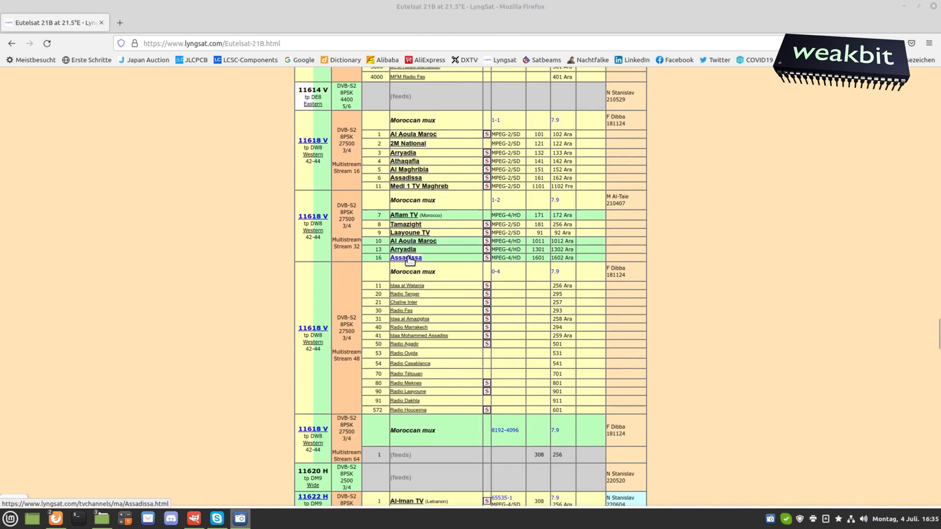
{"action": "scroll", "scroll_direction": "down", "scroll_amount": 3}
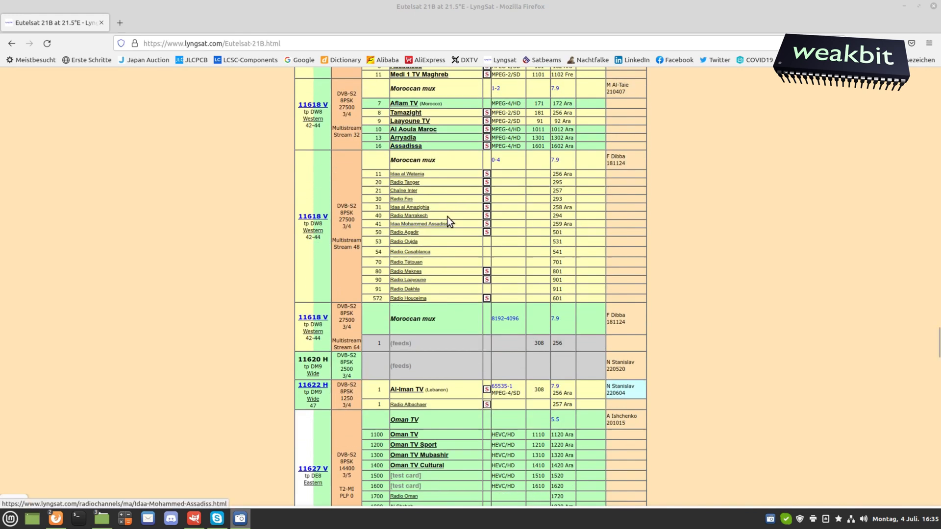
{"action": "scroll", "scroll_direction": "down", "scroll_amount": 3}
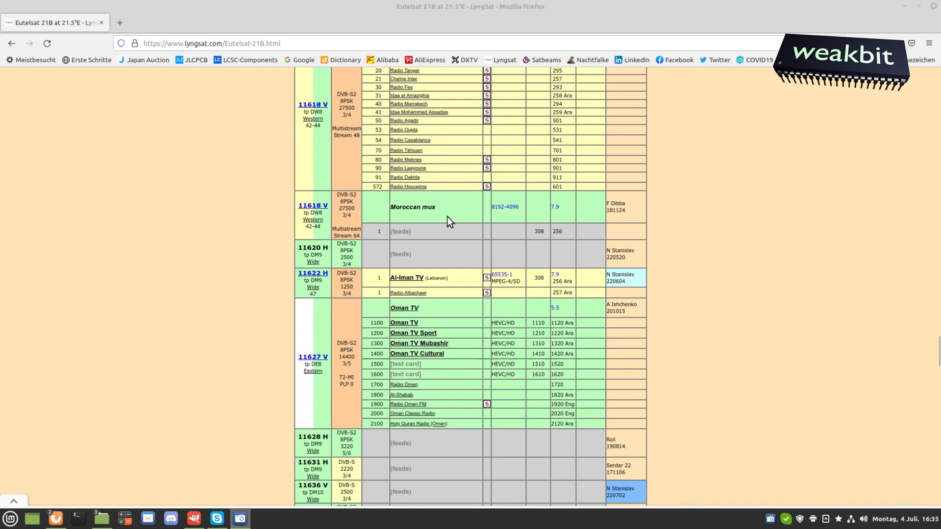
{"action": "scroll", "scroll_direction": "down", "scroll_amount": 3}
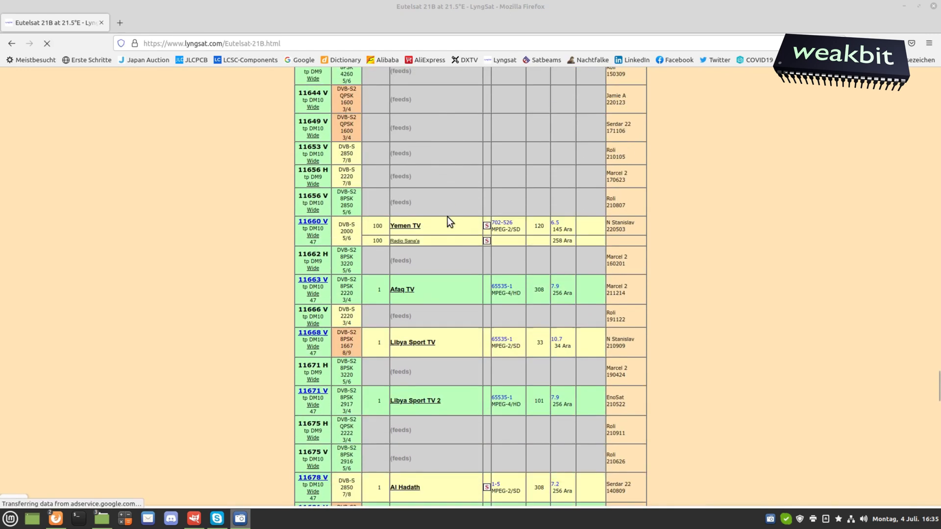
{"action": "scroll", "scroll_direction": "down", "scroll_amount": 3}
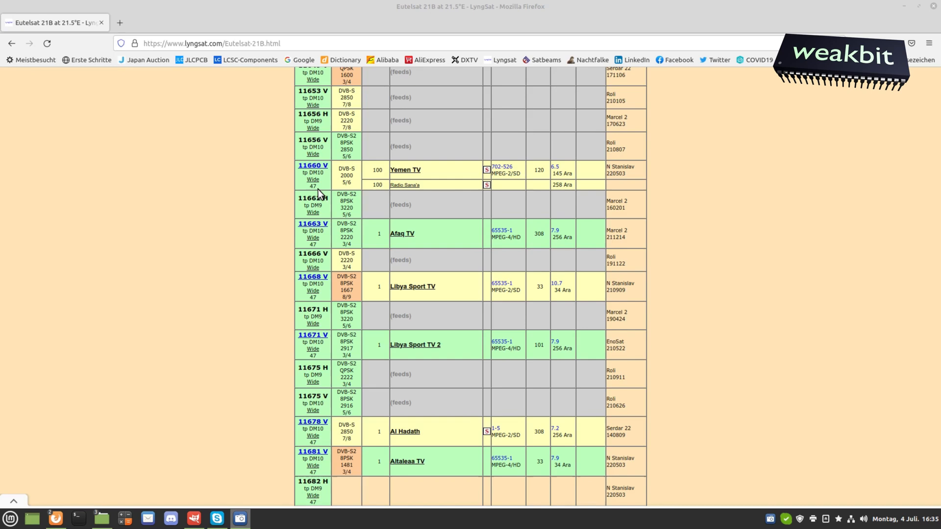
{"action": "scroll", "scroll_direction": "down", "scroll_amount": 3}
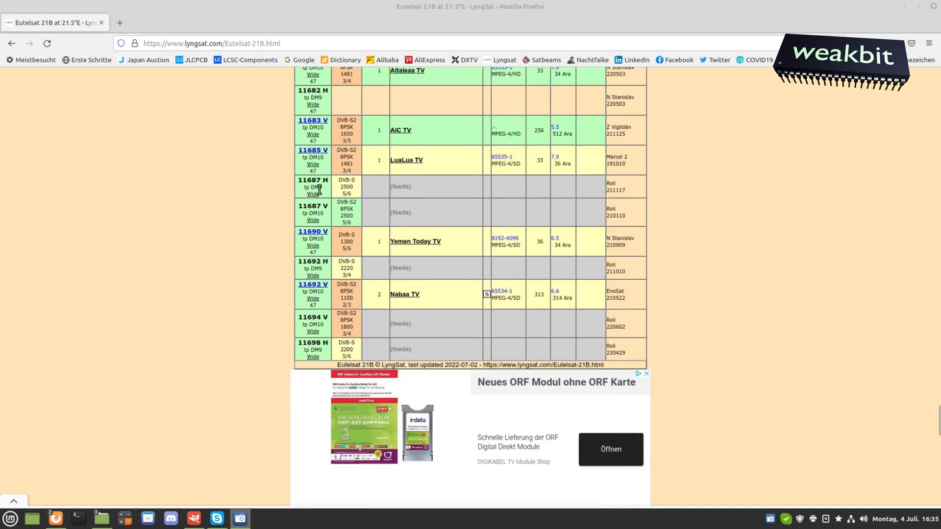
{"action": "scroll", "scroll_direction": "down", "scroll_amount": 3}
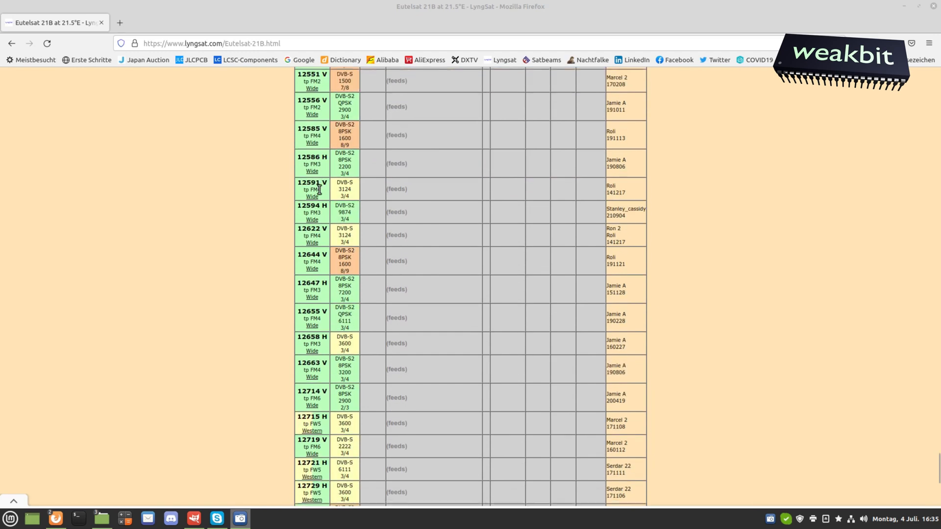
{"action": "scroll", "scroll_direction": "down", "scroll_amount": 3}
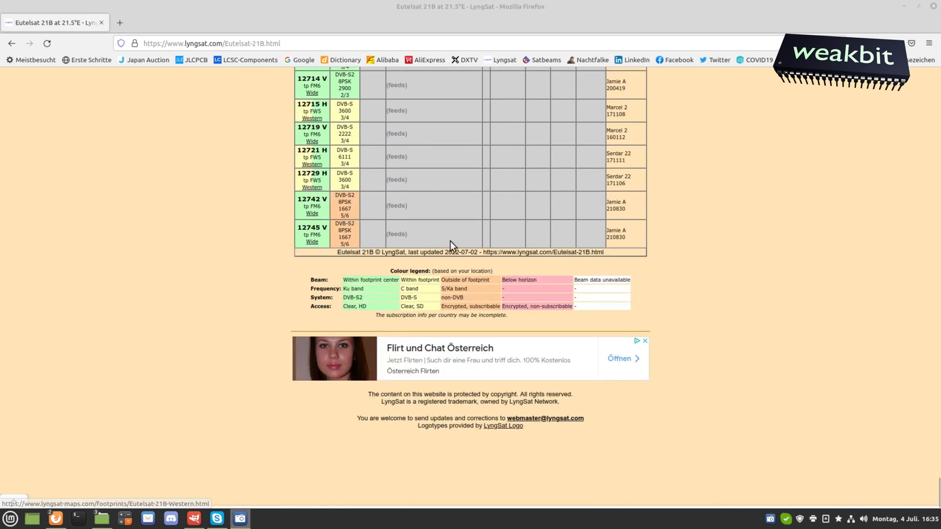
{"action": "mouse_move", "coordinate": [321, 235]}
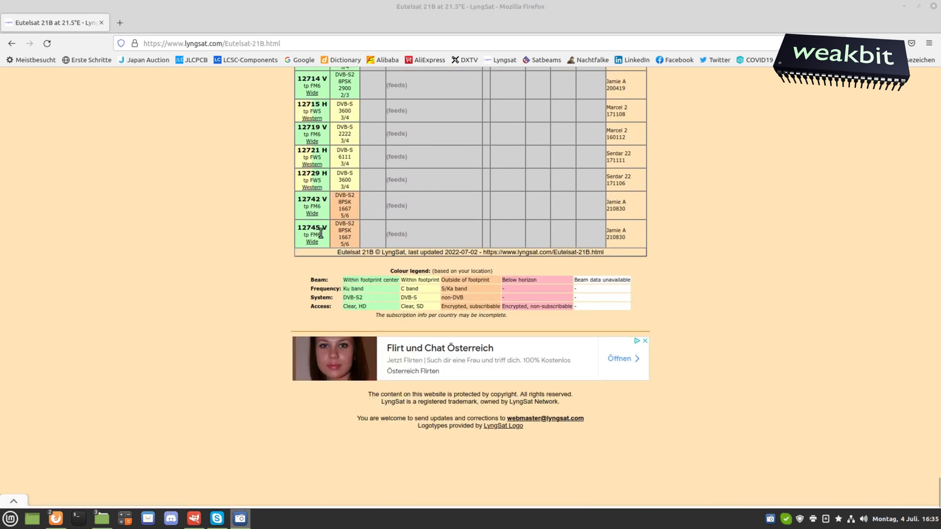
{"action": "mouse_move", "coordinate": [435, 240]}
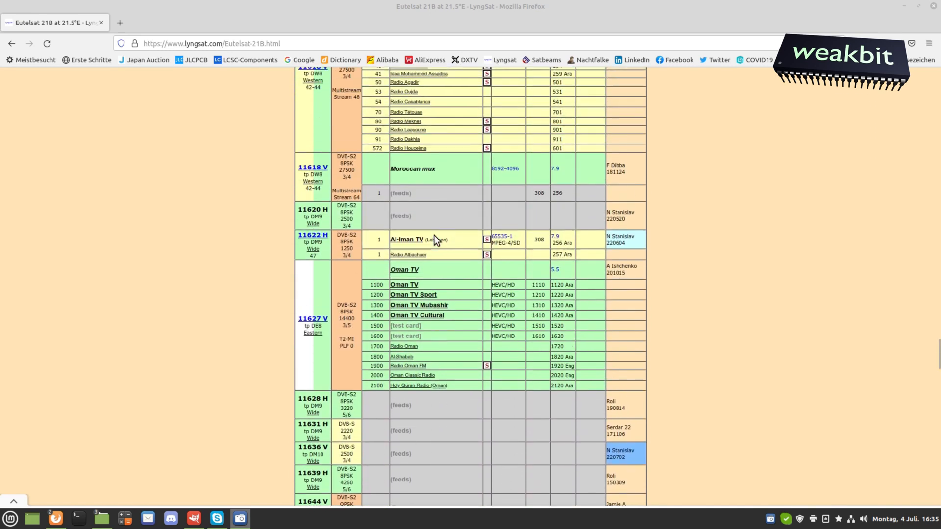
{"action": "scroll", "scroll_direction": "up", "scroll_amount": 3}
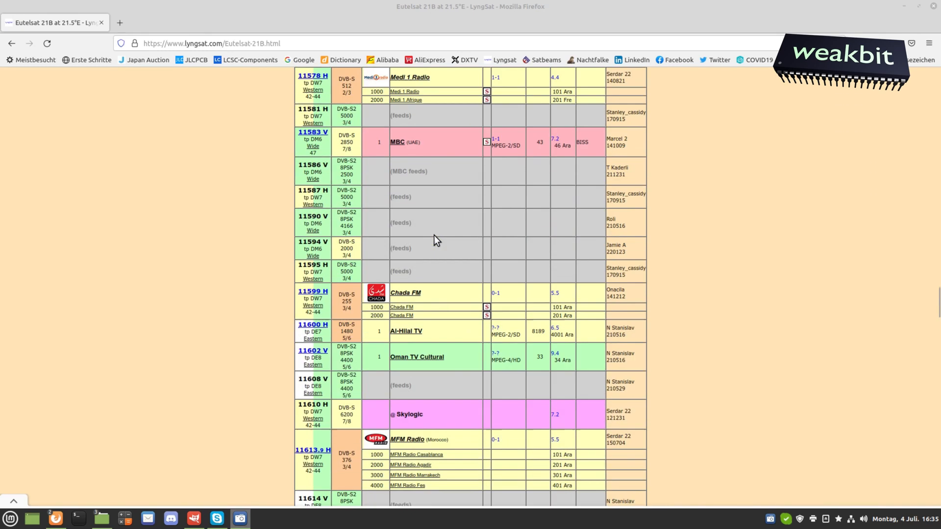
{"action": "scroll", "scroll_direction": "down", "scroll_amount": 3}
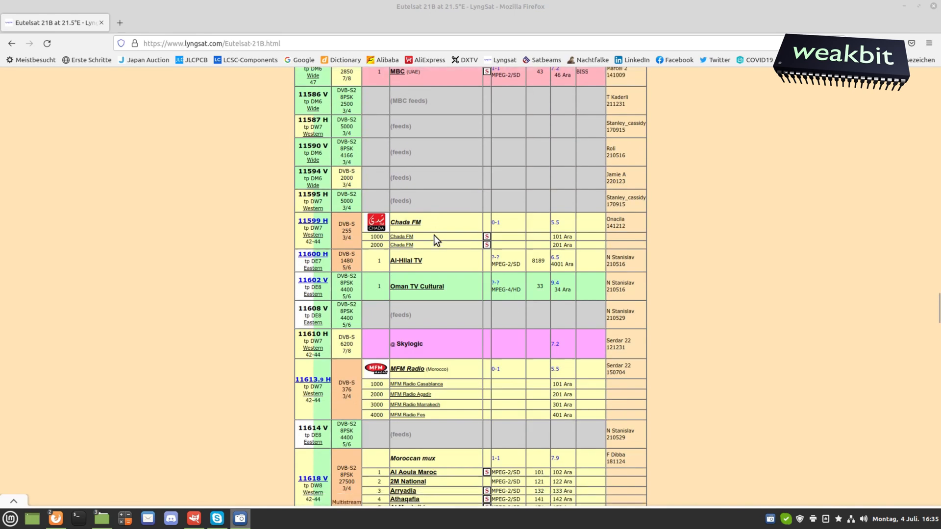
{"action": "scroll", "scroll_direction": "down", "scroll_amount": 3}
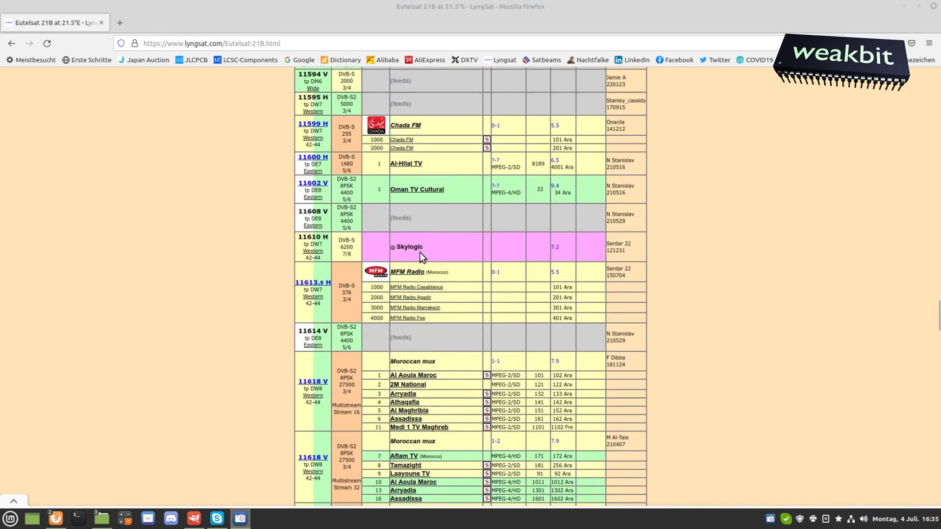
{"action": "mouse_move", "coordinate": [621, 271]}
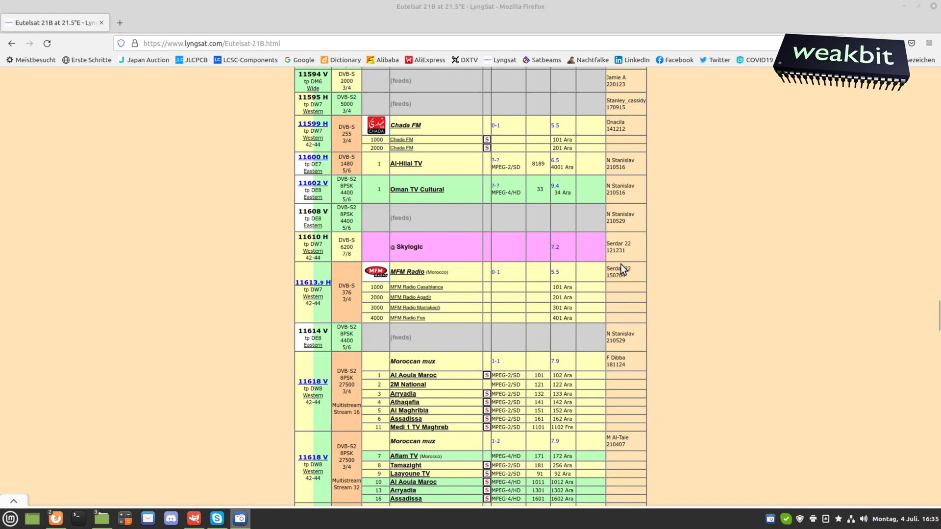
{"action": "mouse_move", "coordinate": [437, 253]}
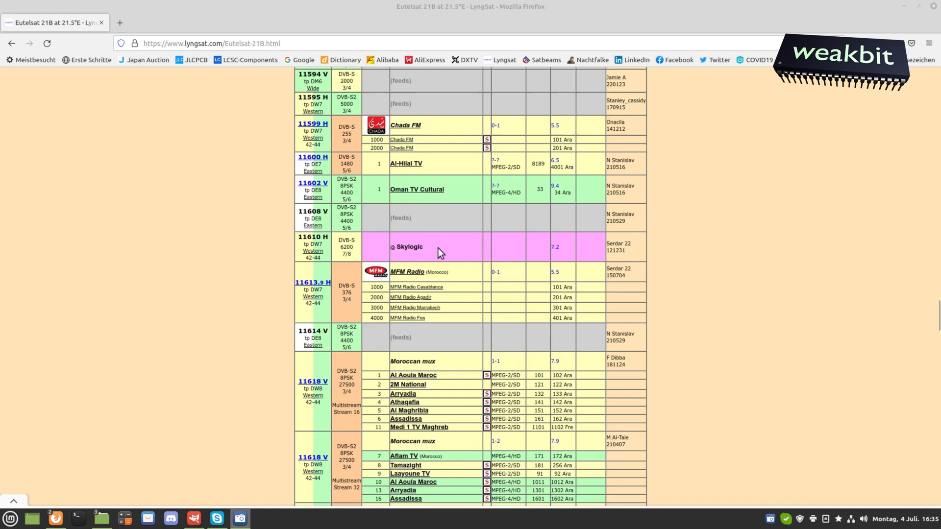
{"action": "scroll", "scroll_direction": "down", "scroll_amount": 3}
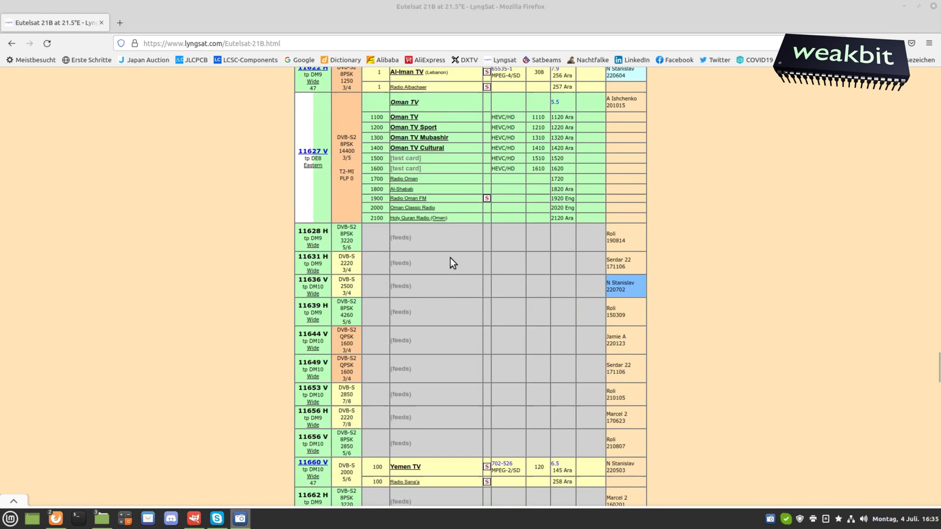
{"action": "scroll", "scroll_direction": "down", "scroll_amount": 3}
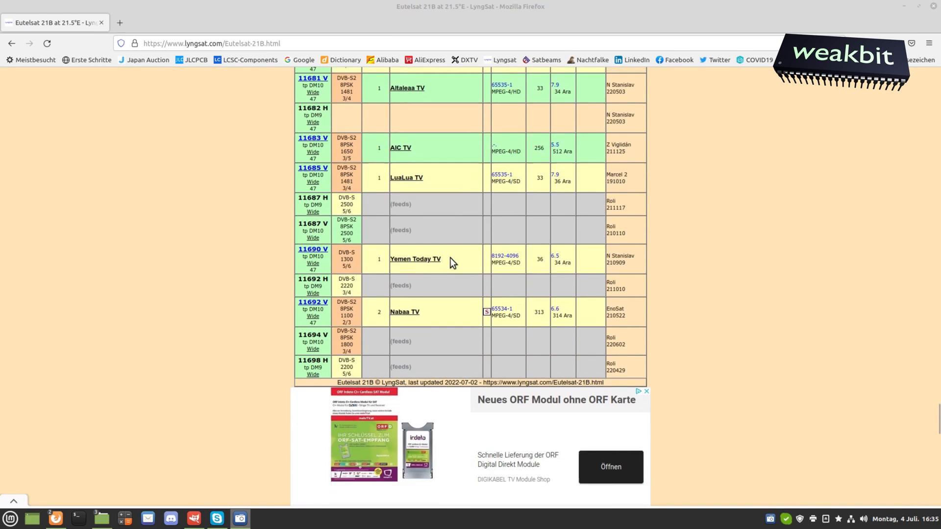